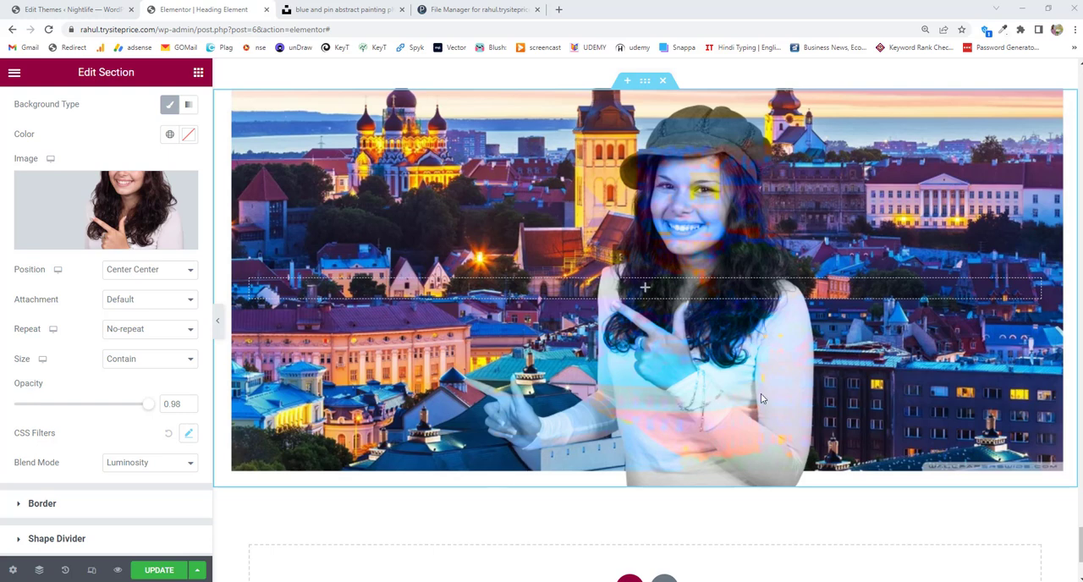
Scroll the canvas down to the new empty section below the girl-photo section
scroll("down", 3)
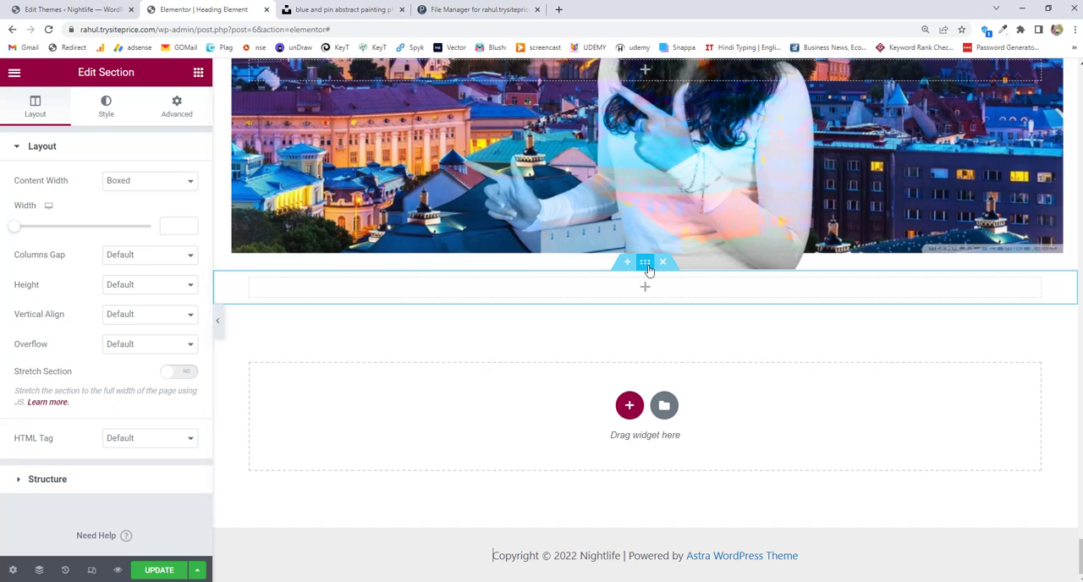
mouse_move(646, 262)
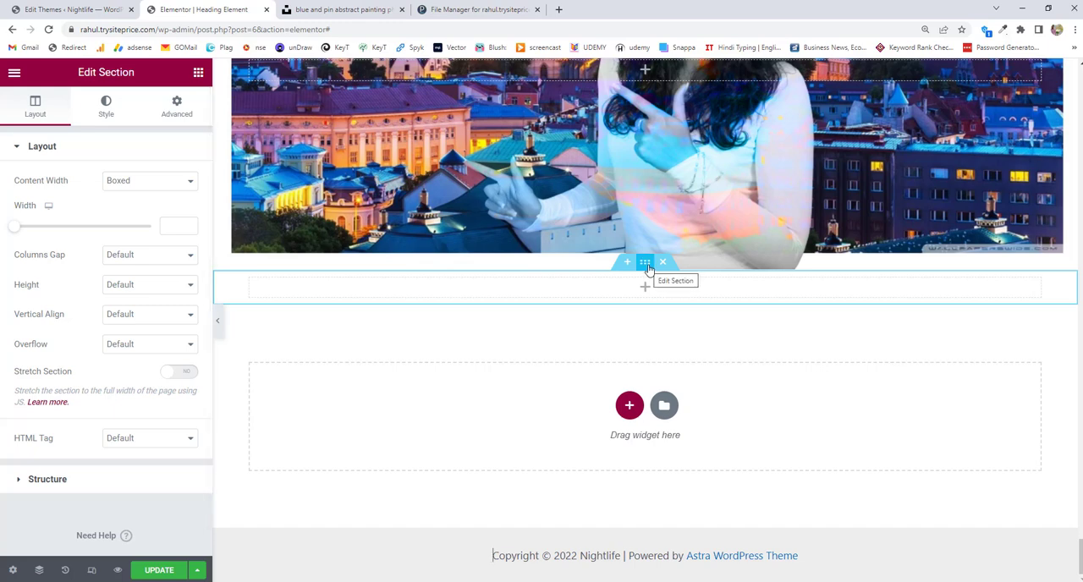
mouse_move(76, 174)
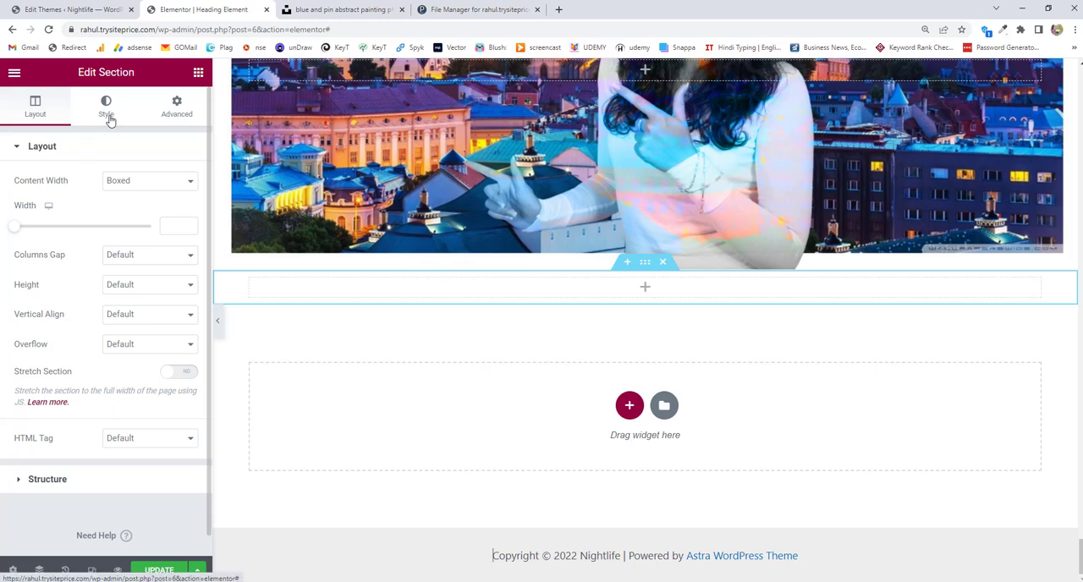
In the empty section's Style background settings, choose the Classic background type
left_click(105, 106)
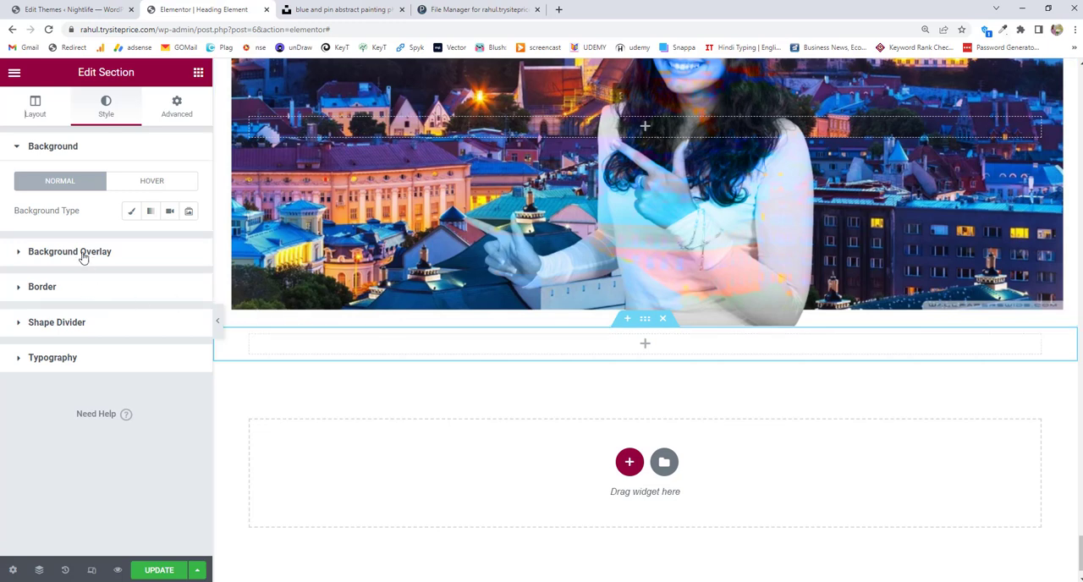
left_click(69, 251)
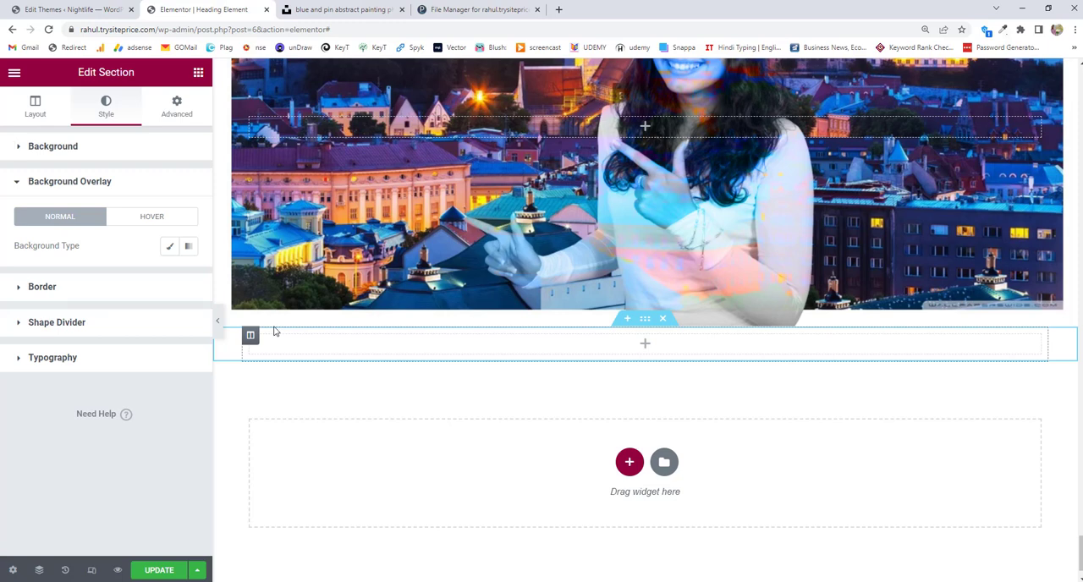
left_click(52, 147)
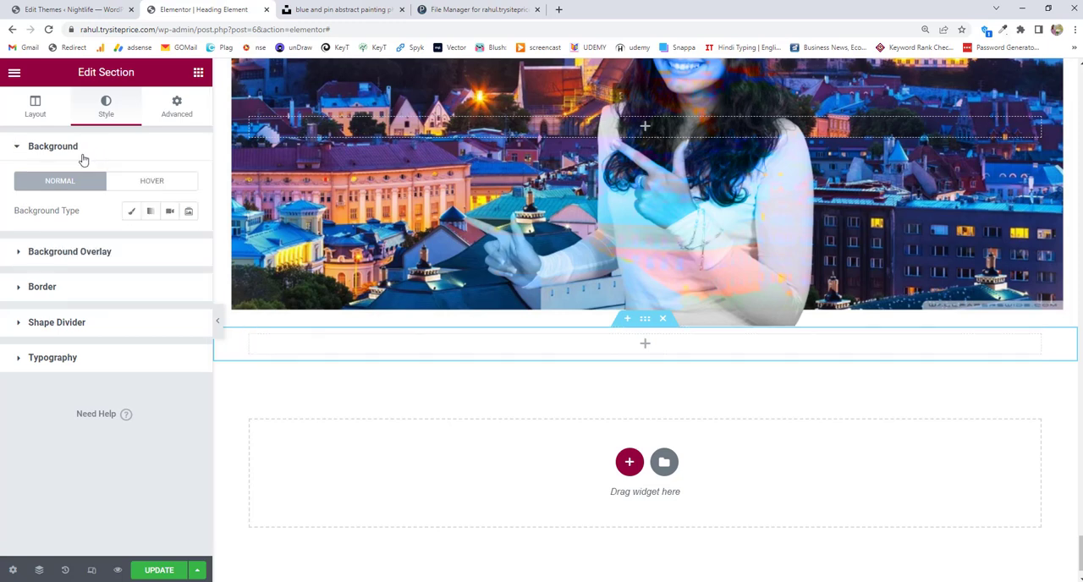
mouse_move(132, 210)
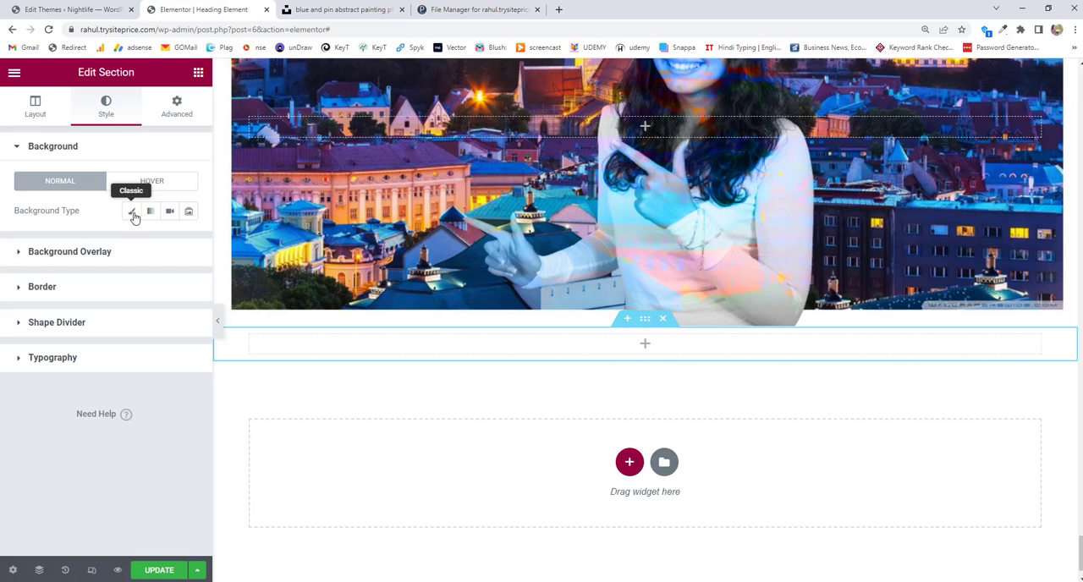
mouse_move(28, 224)
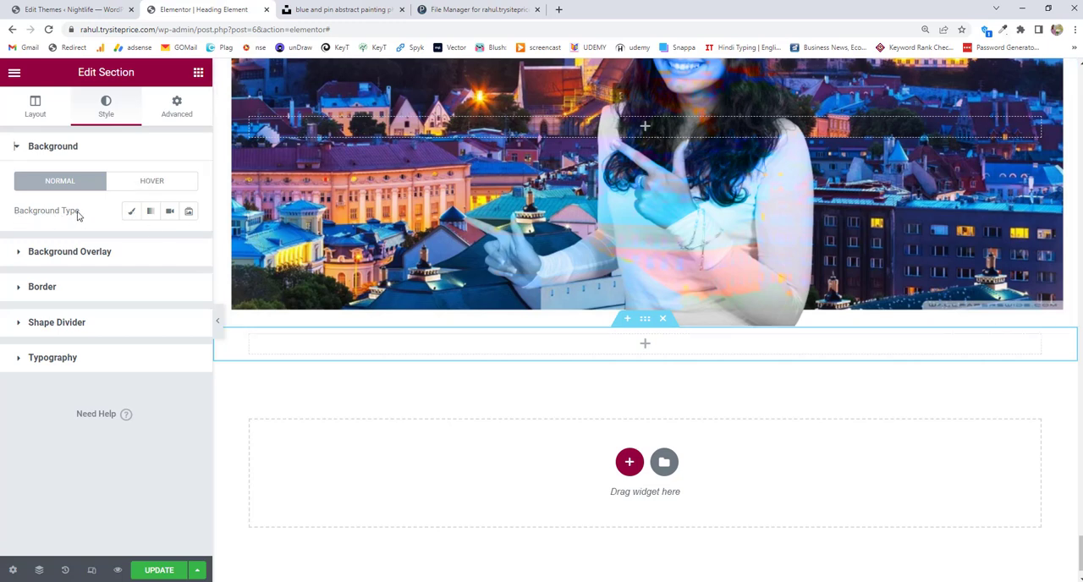
left_click(131, 211)
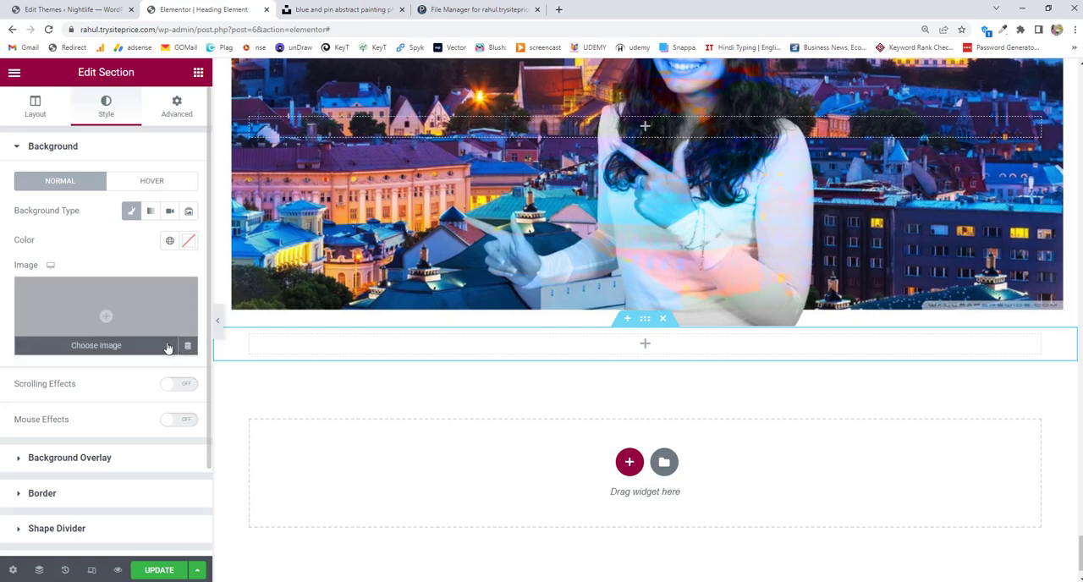
mouse_move(51, 265)
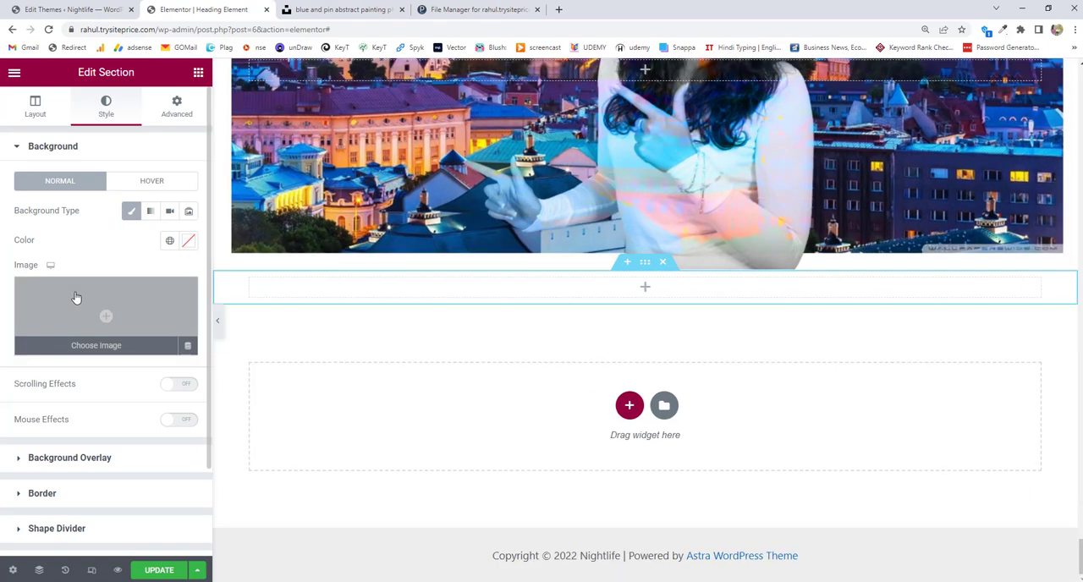
mouse_move(95, 351)
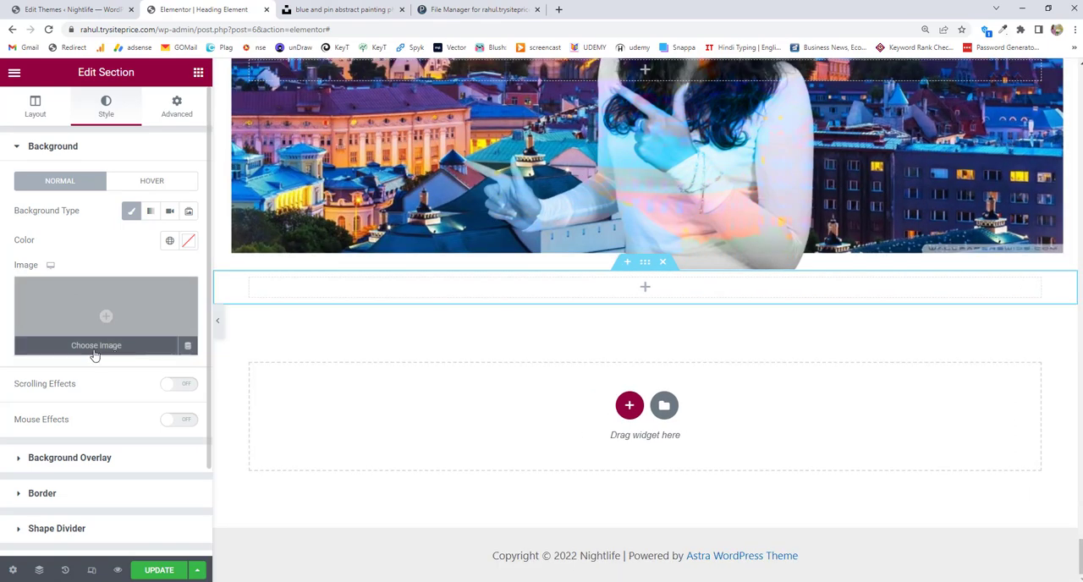
Insert the city night-view photo from the Media Library as the section background
left_click(96, 345)
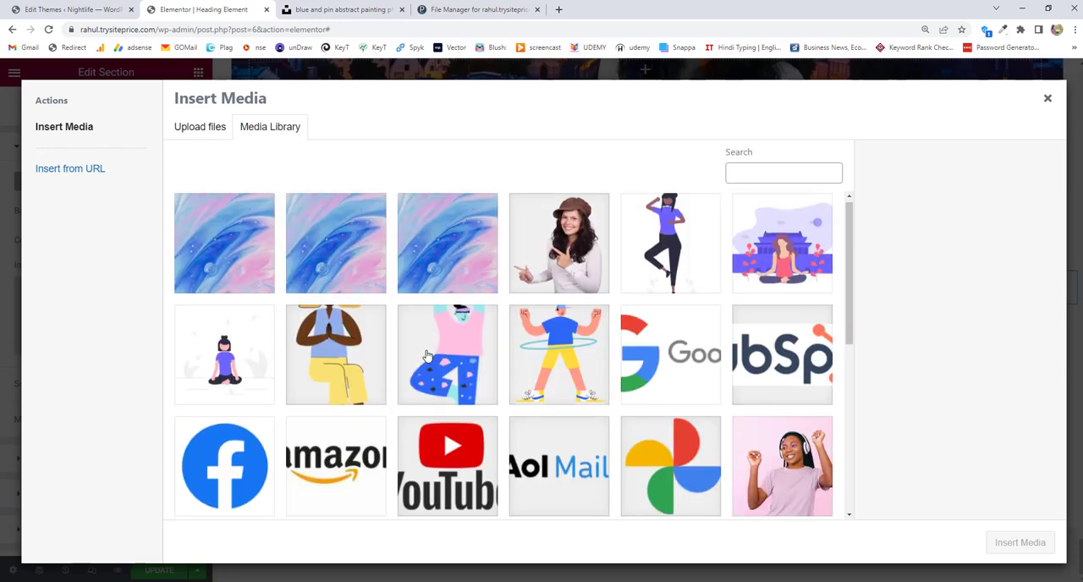
scroll("down", 3)
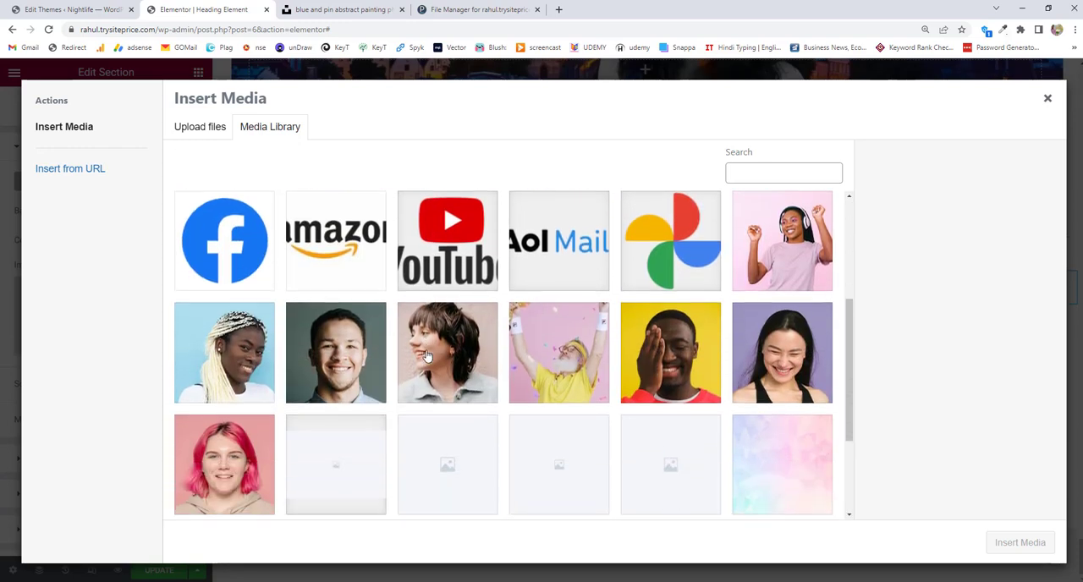
scroll("down", 3)
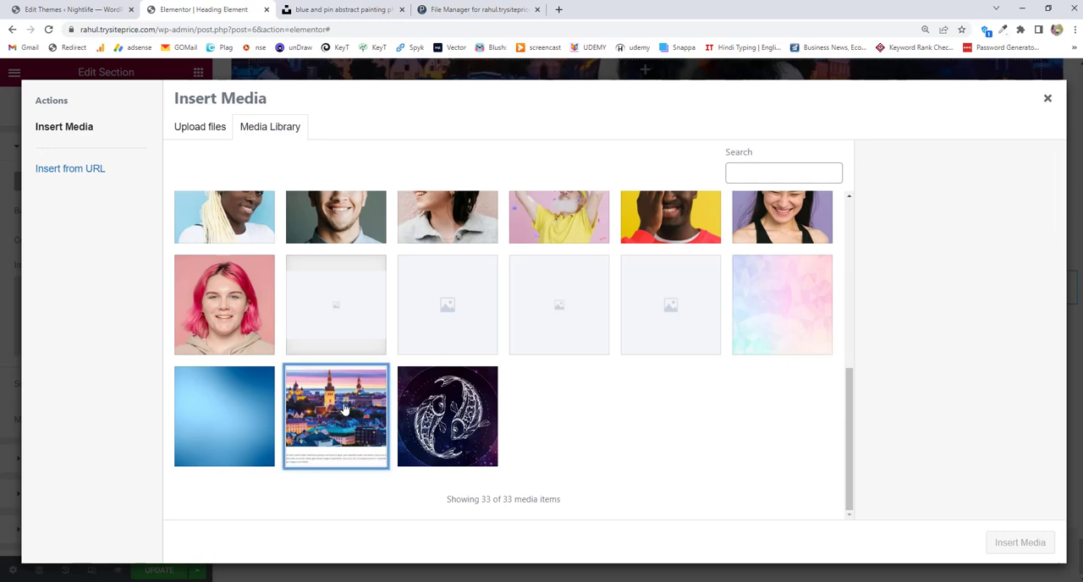
left_click(336, 417)
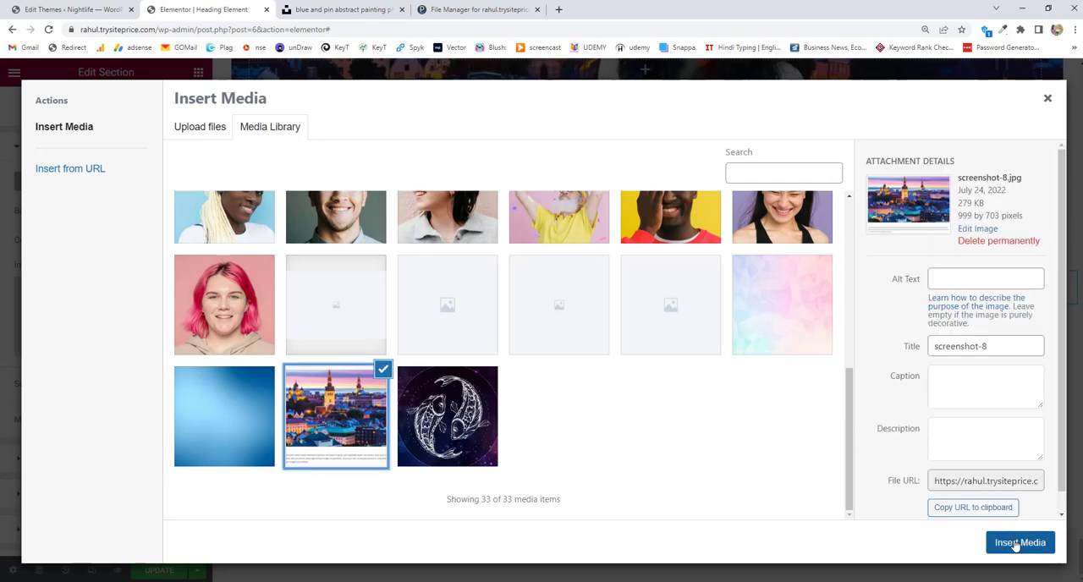
left_click(1020, 541)
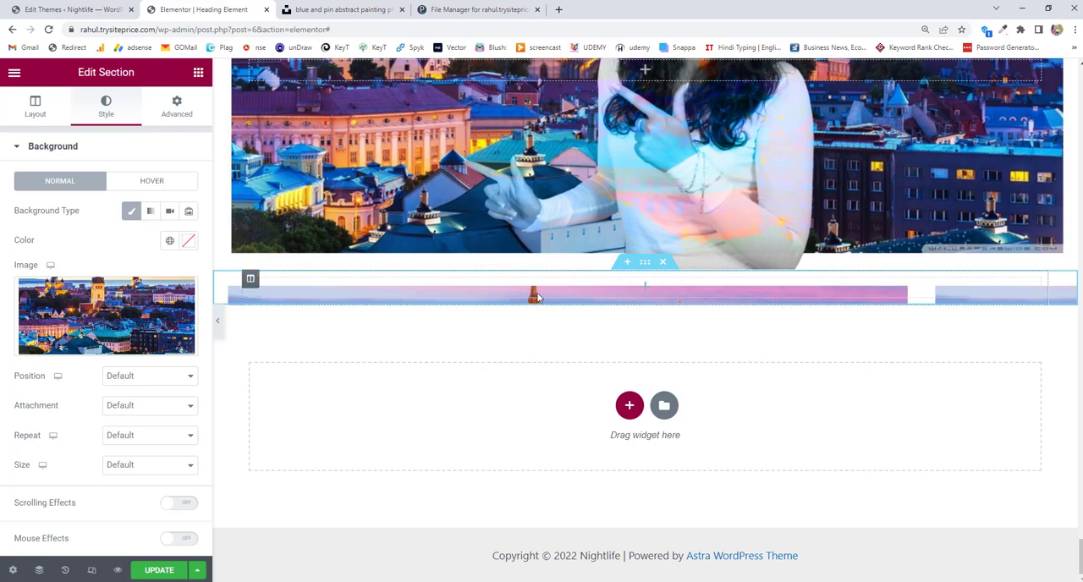
mouse_move(347, 257)
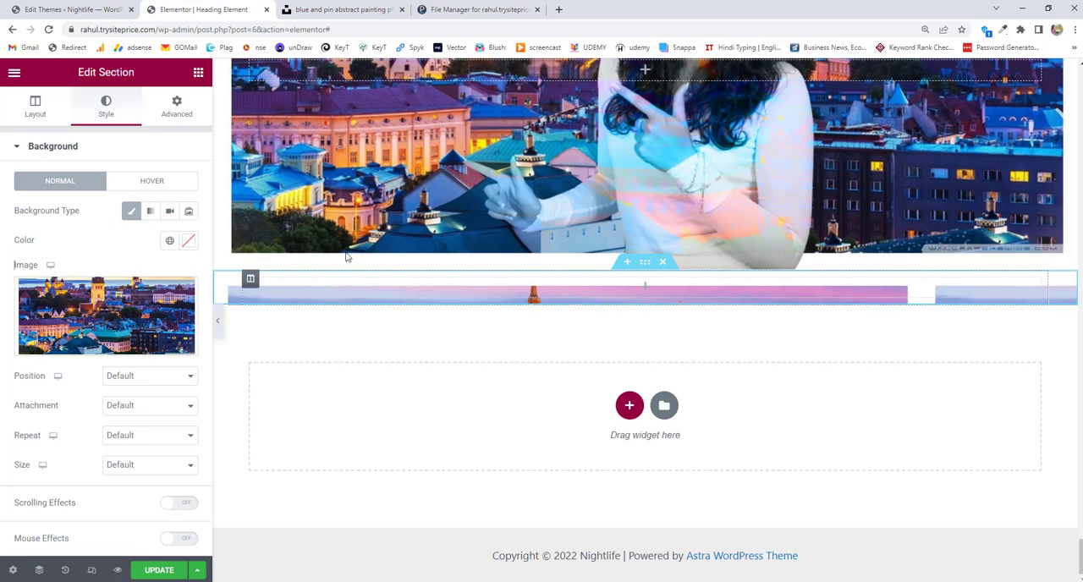
Drag the section's Minimum Height slider up through 556 to 631 px
left_click(34, 106)
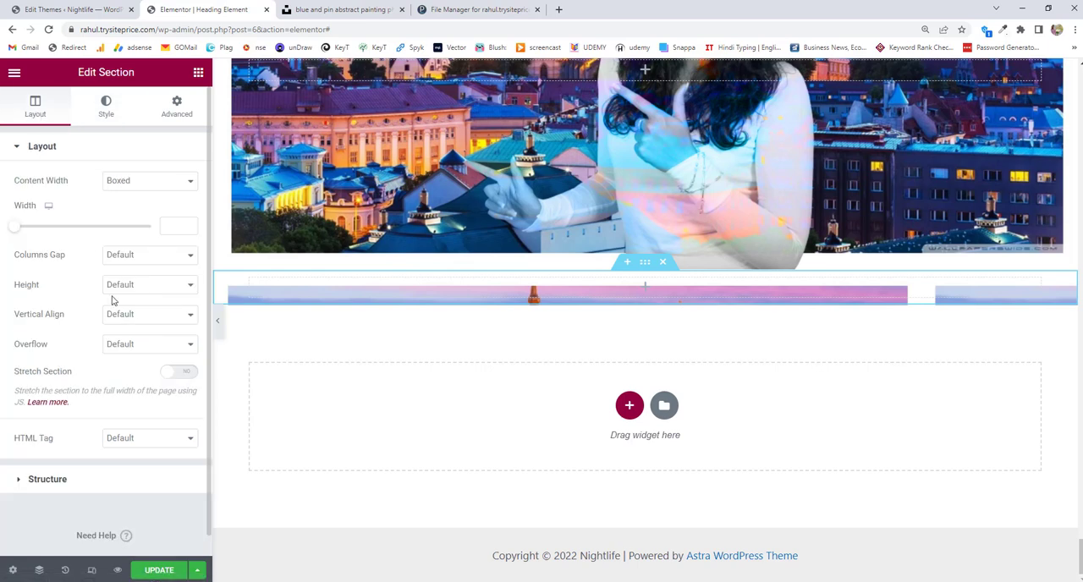
mouse_move(26, 287)
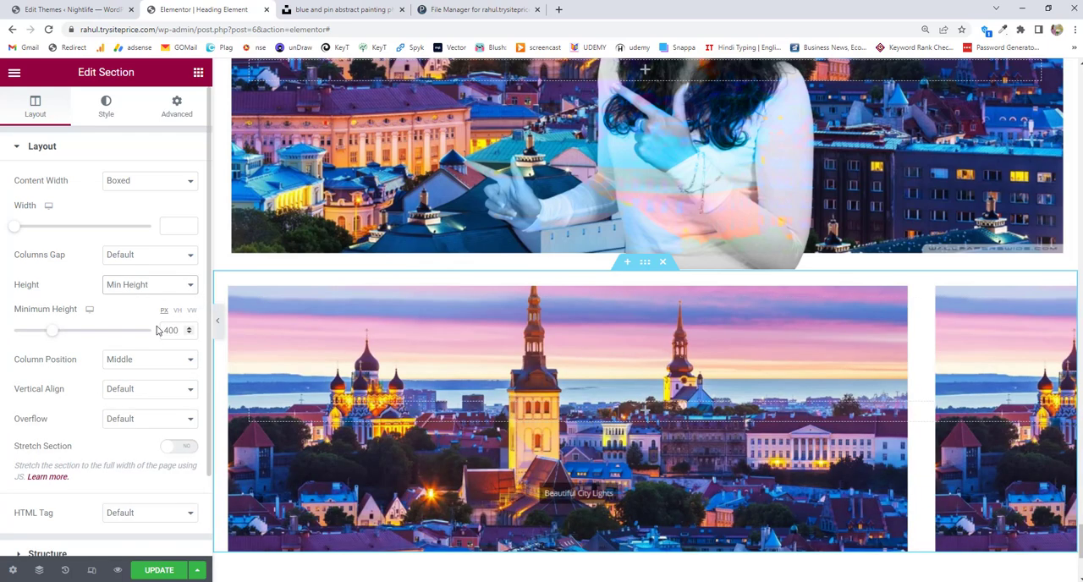
left_click_drag(53, 331, 72, 330)
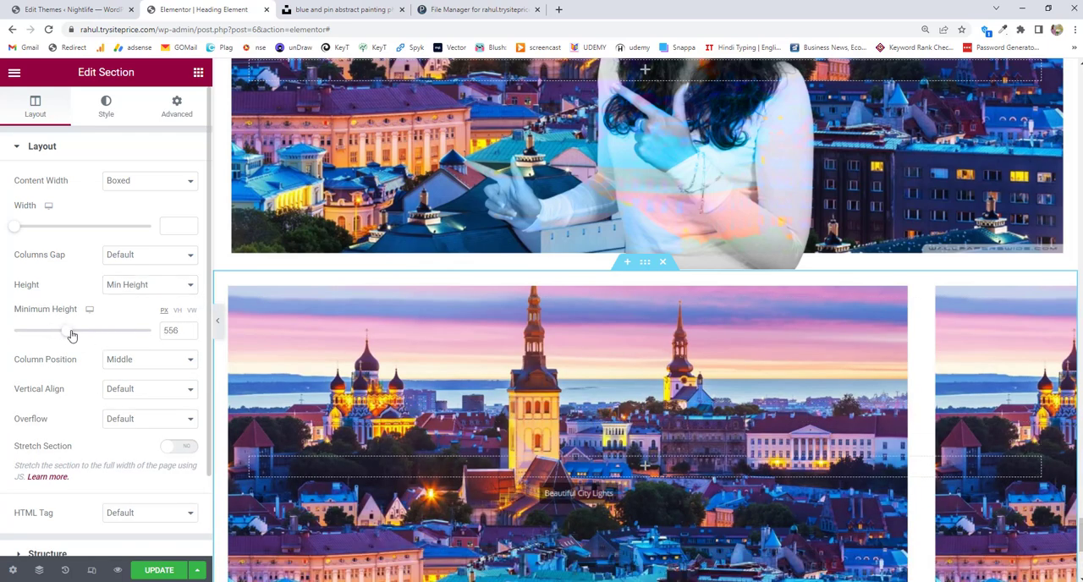
left_click_drag(61, 330, 75, 330)
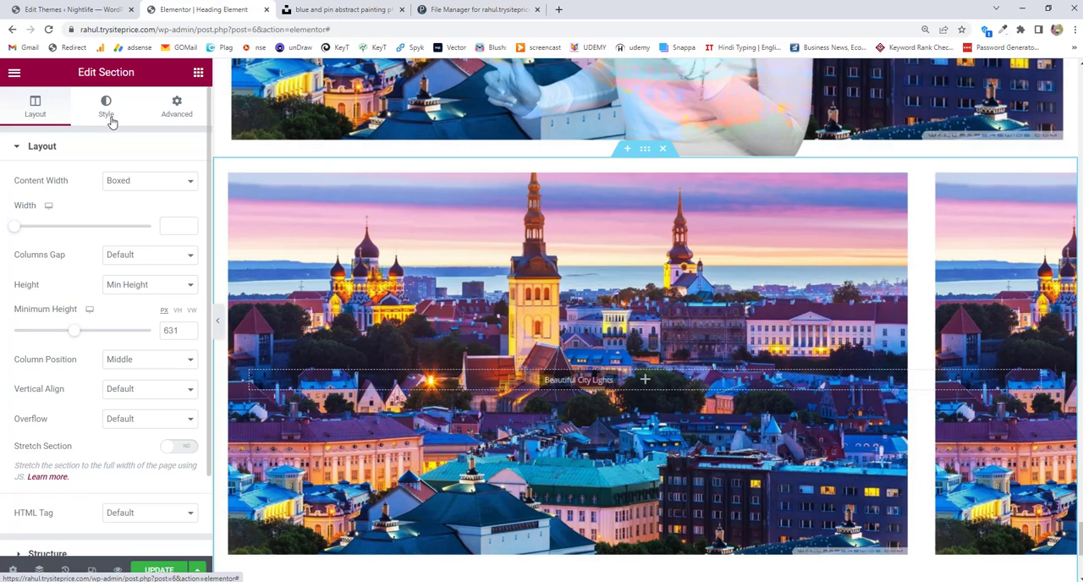
Set the city background image to Center Center position, No-repeat and Cover size
left_click(106, 106)
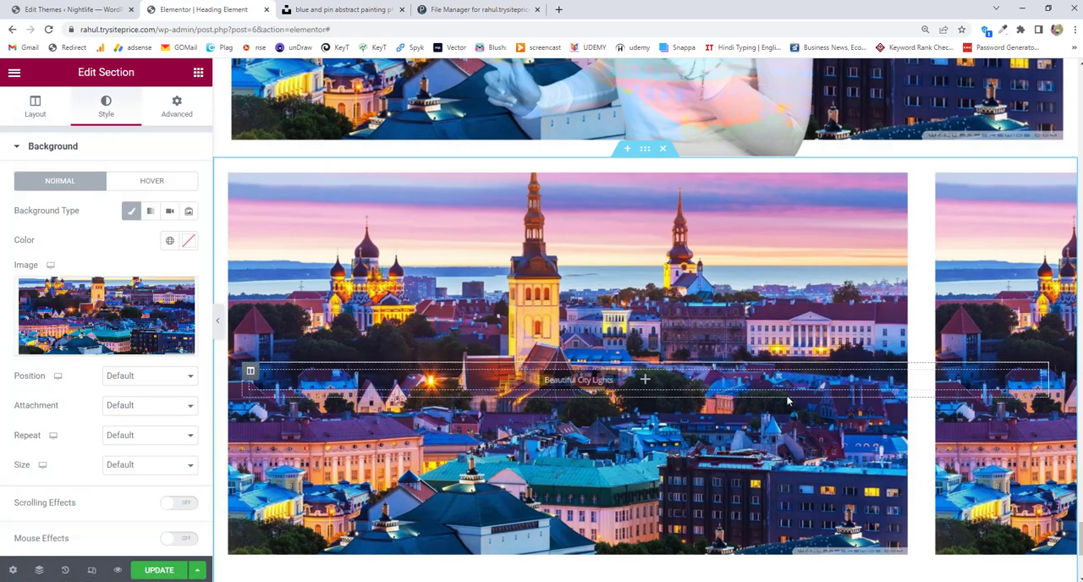
scroll("down", 3)
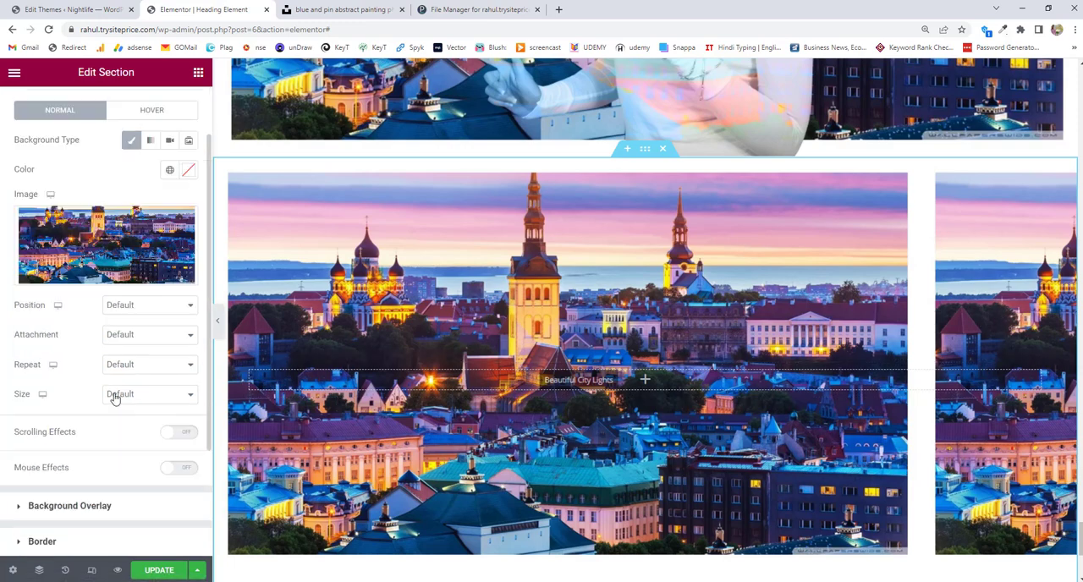
mouse_move(95, 245)
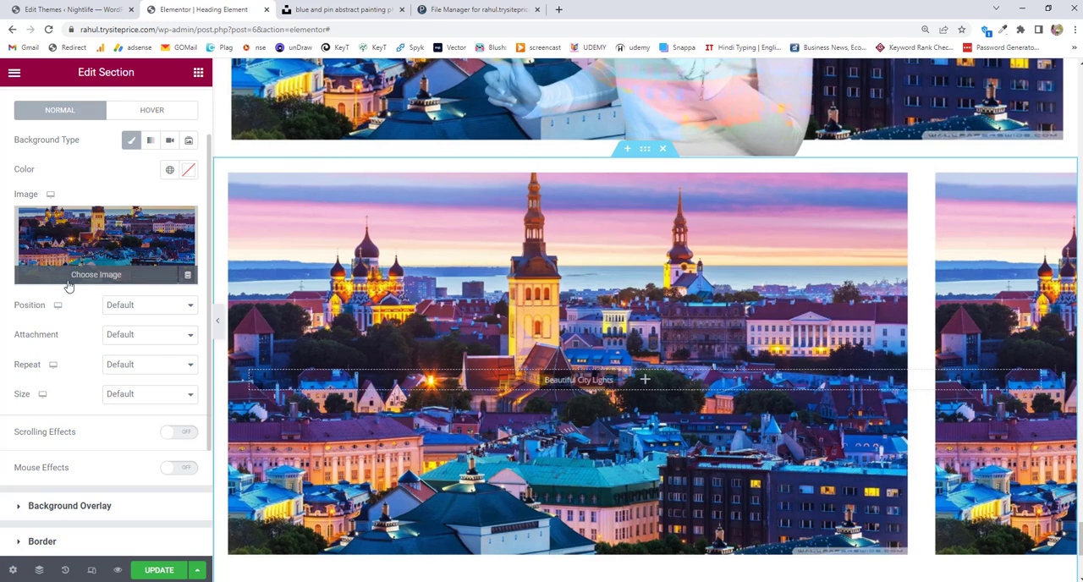
mouse_move(168, 325)
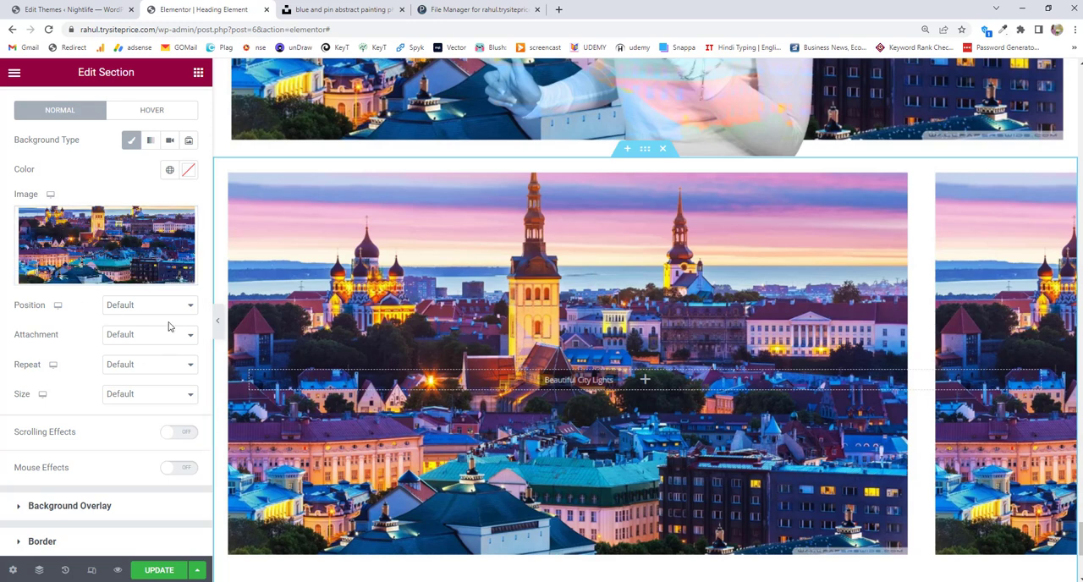
left_click(149, 304)
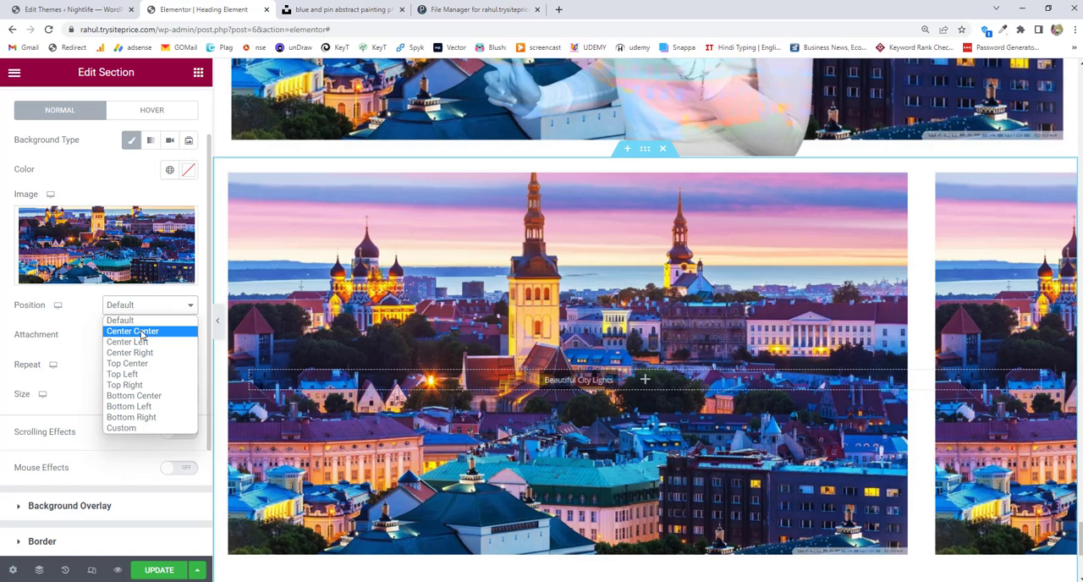
left_click(132, 331)
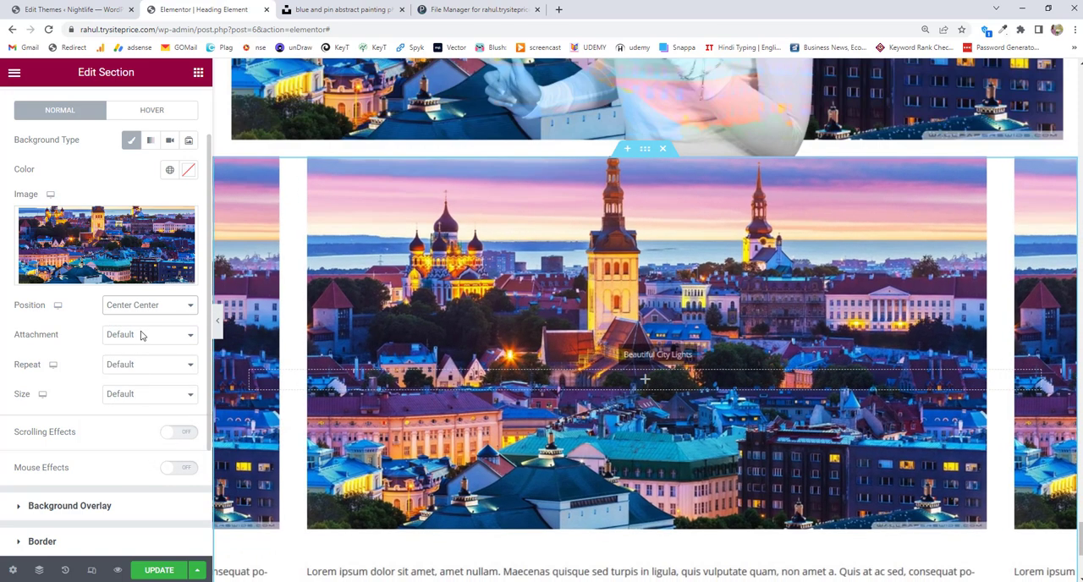
left_click(149, 365)
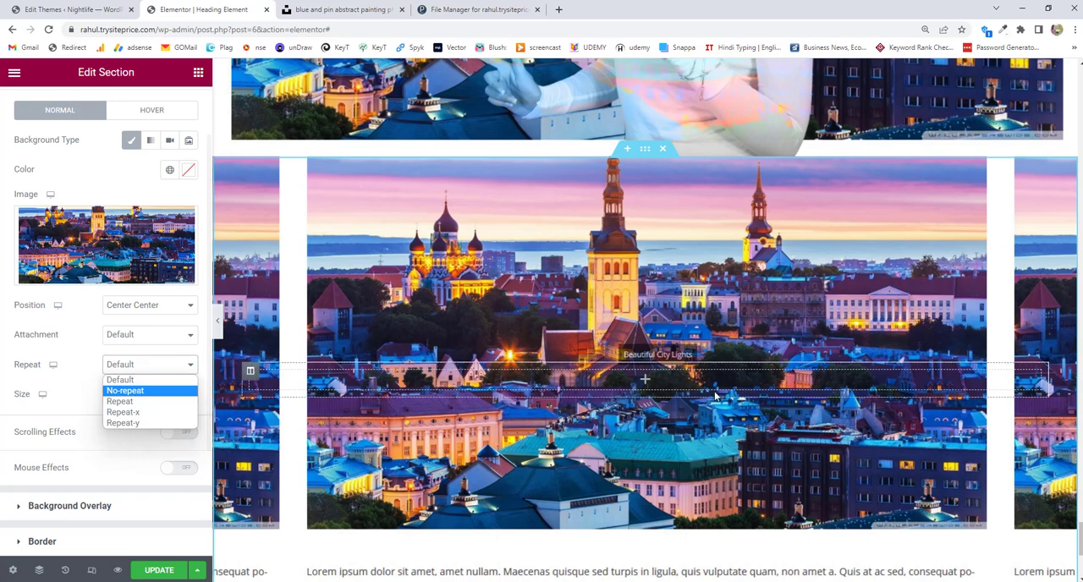
left_click(124, 390)
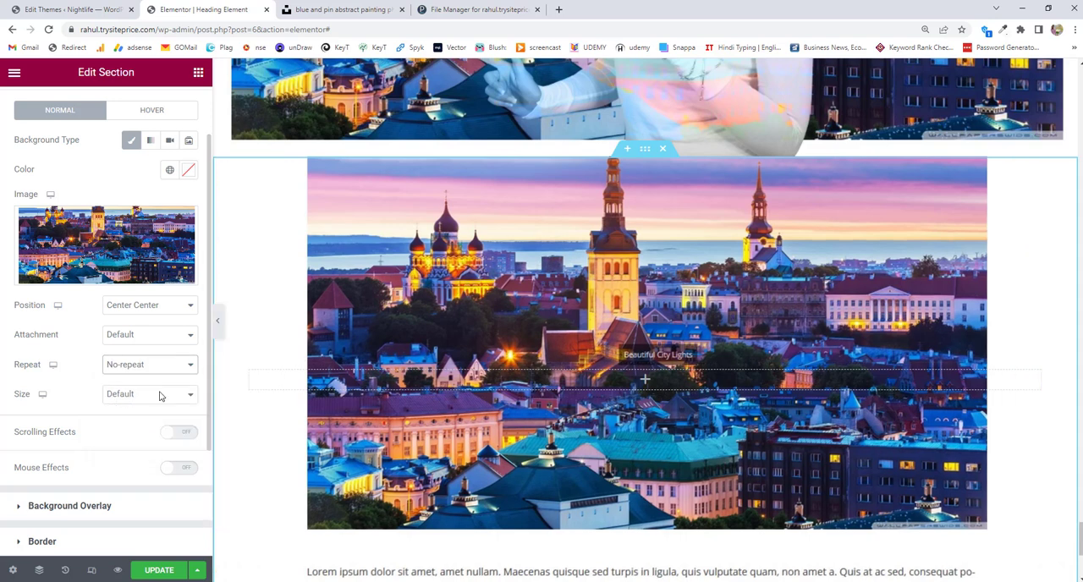
mouse_move(61, 401)
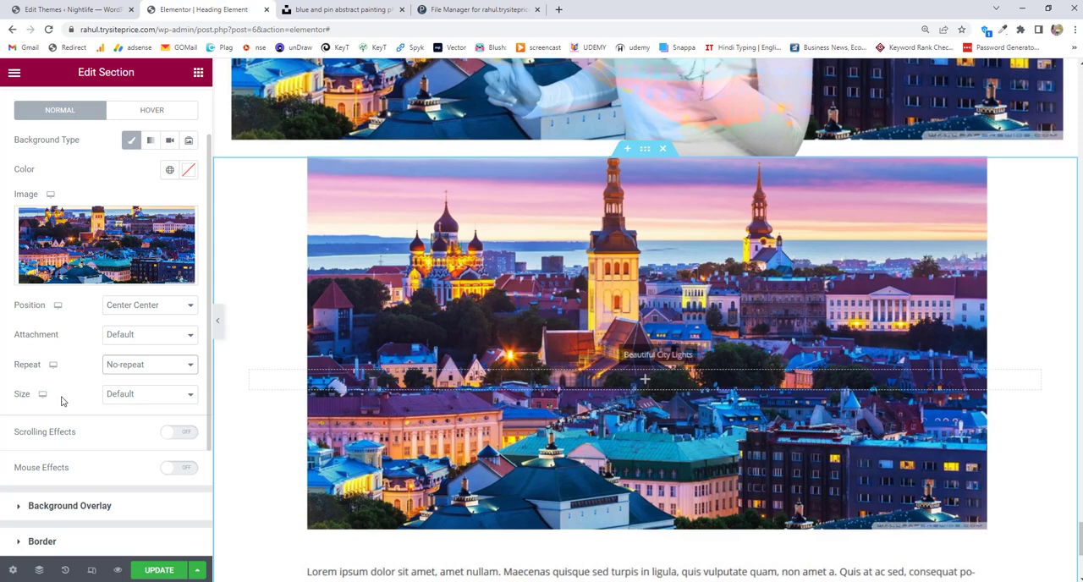
left_click(150, 394)
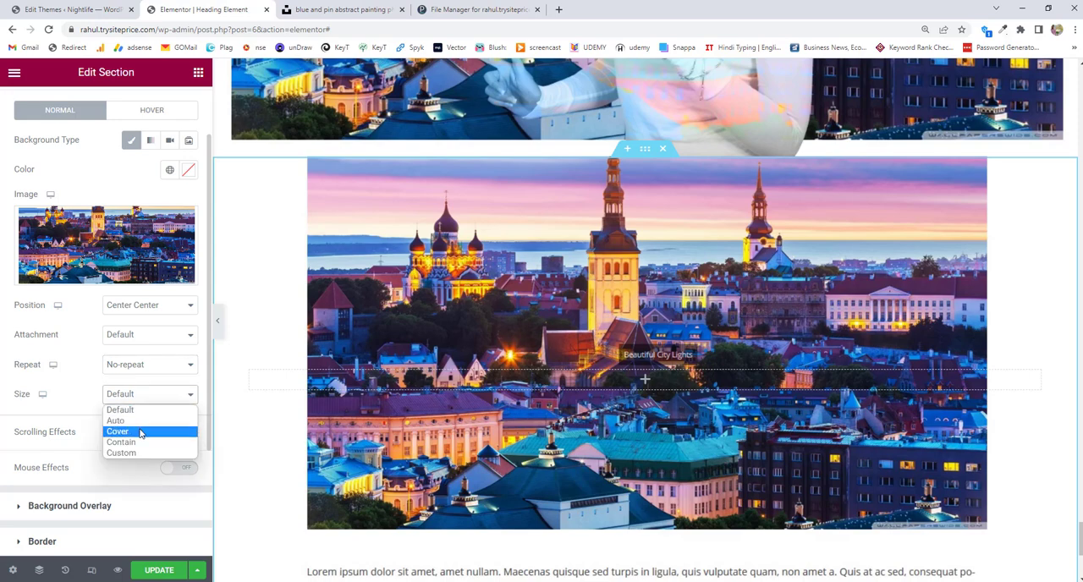
left_click(120, 432)
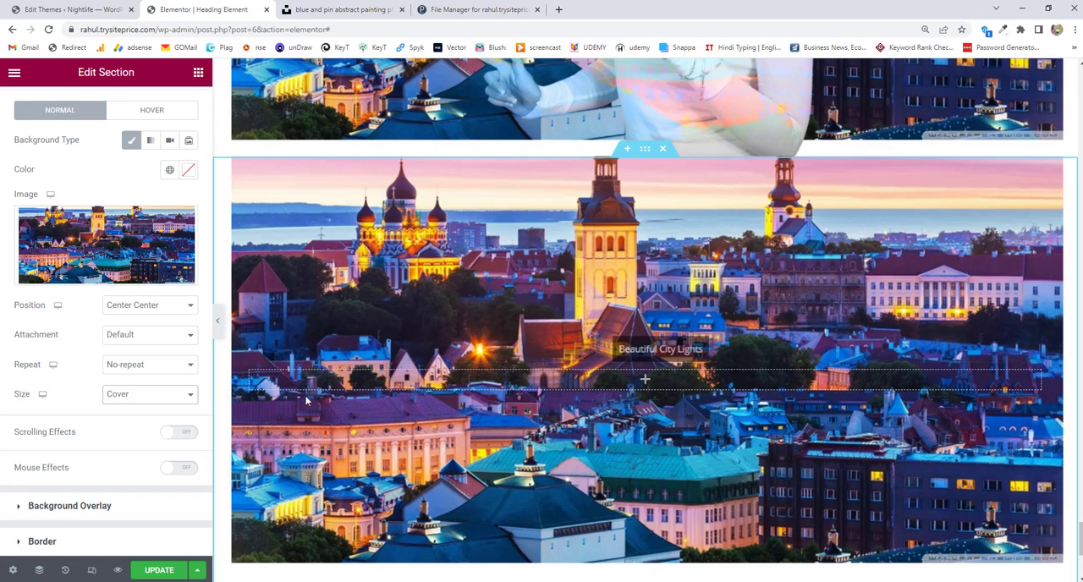
scroll("down", 3)
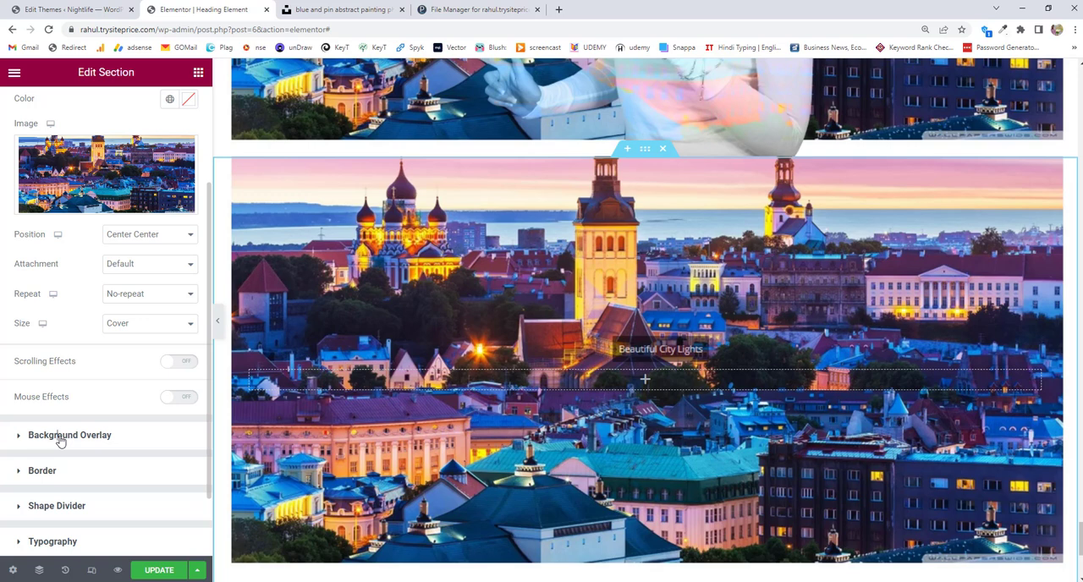
Set a Classic background overlay using the girl photo from the Media Library
left_click(69, 435)
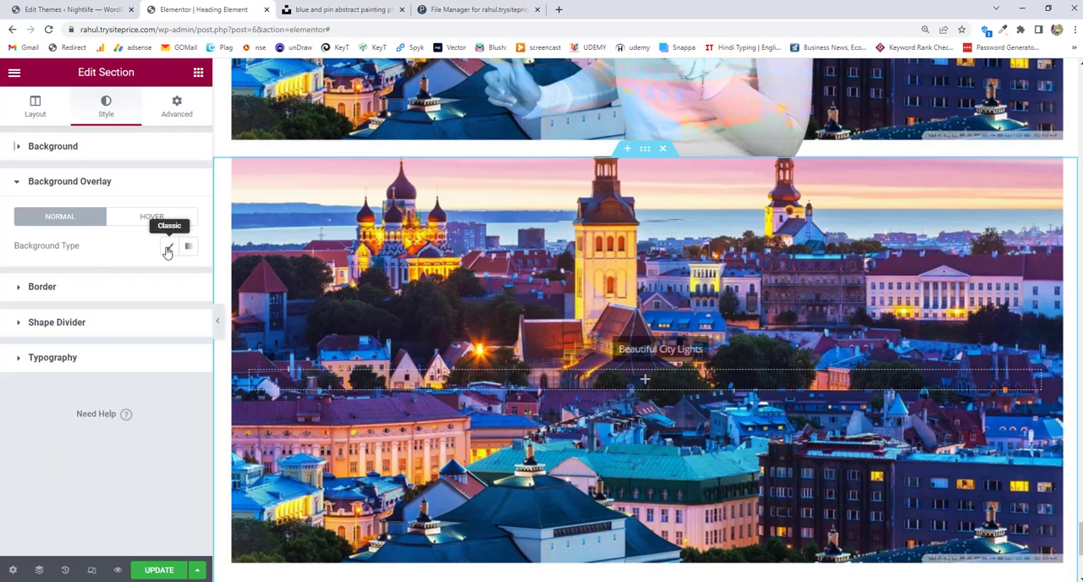
left_click(169, 246)
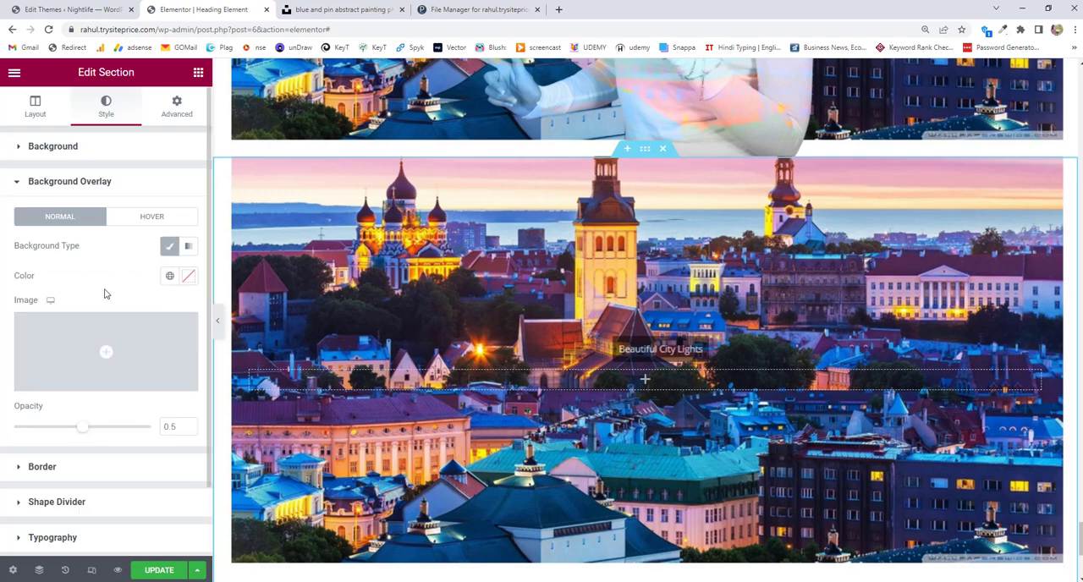
left_click(105, 352)
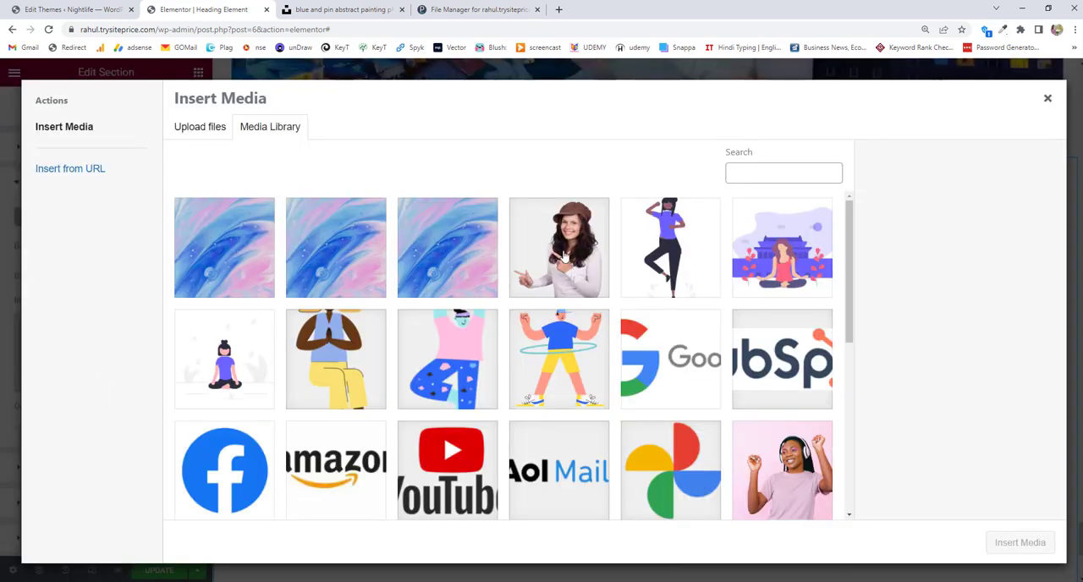
left_click(558, 247)
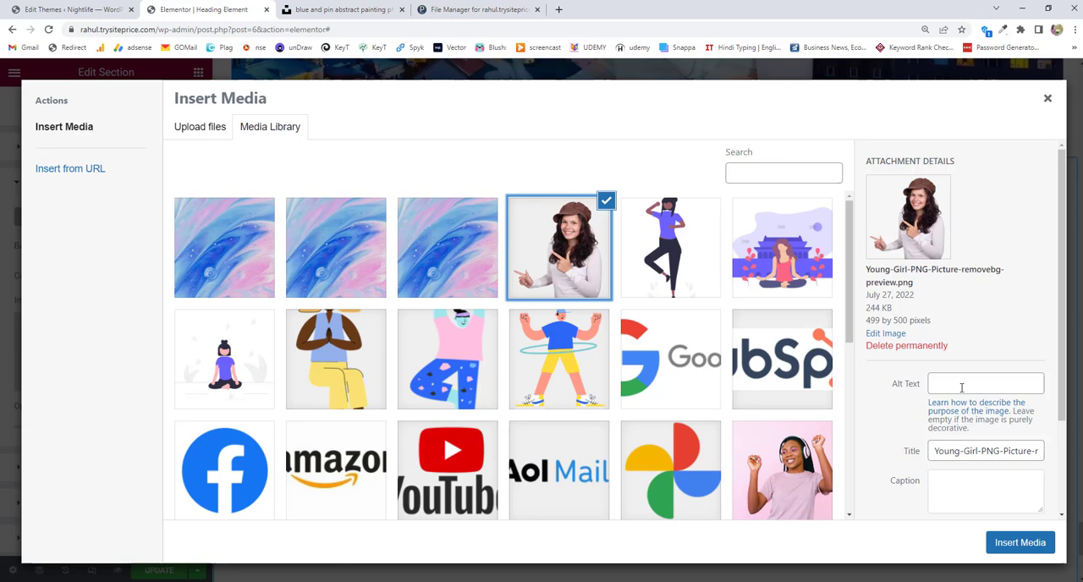
scroll("down", 3)
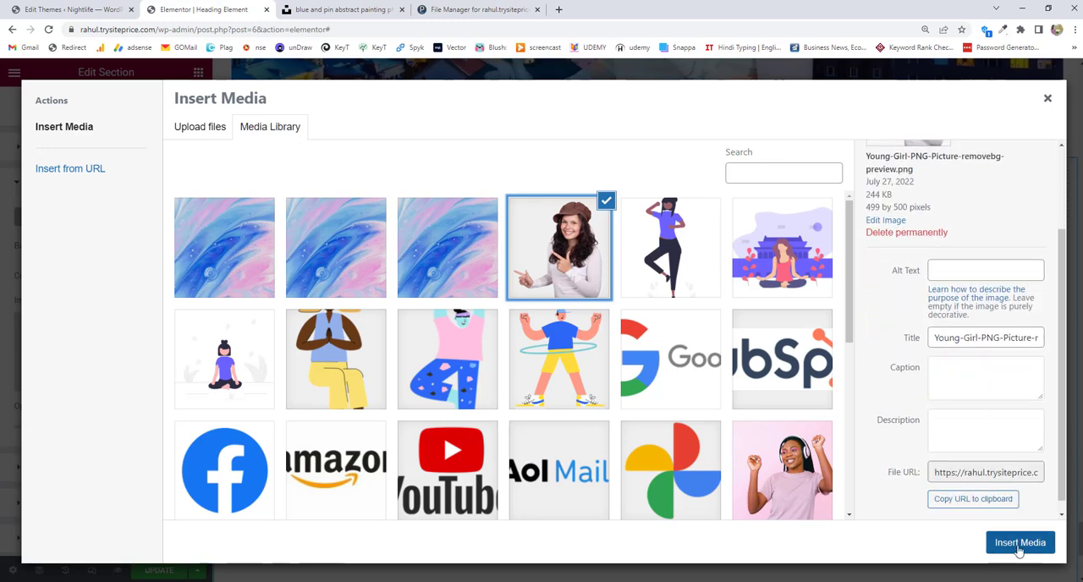
left_click(1020, 541)
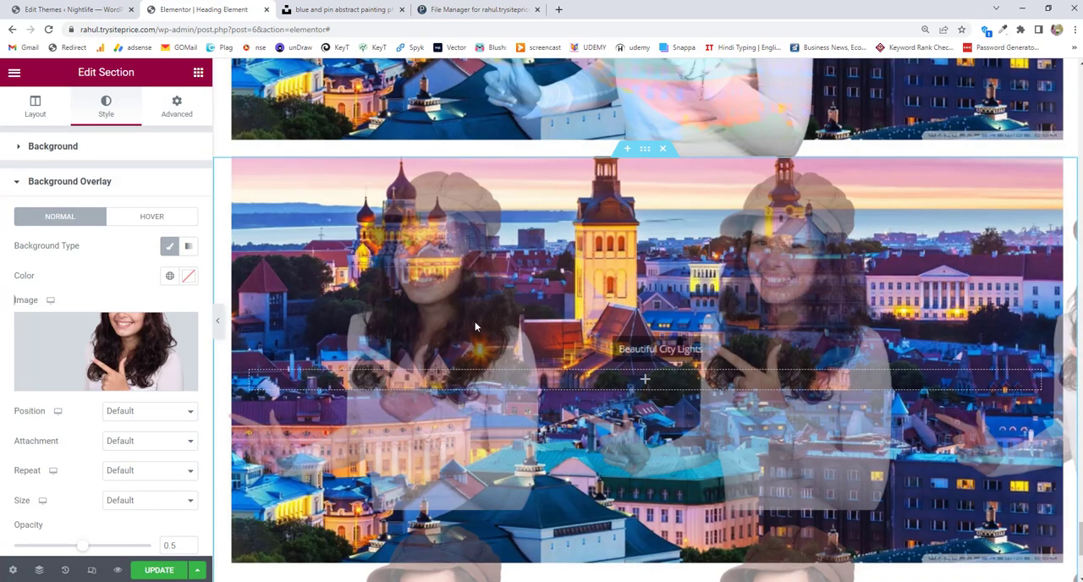
mouse_move(725, 319)
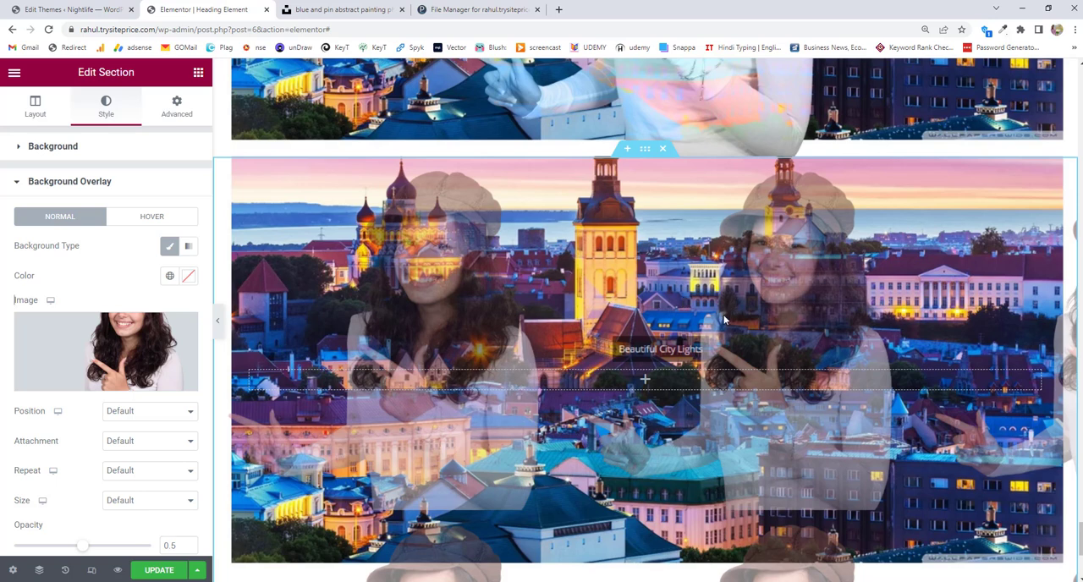
mouse_move(160, 413)
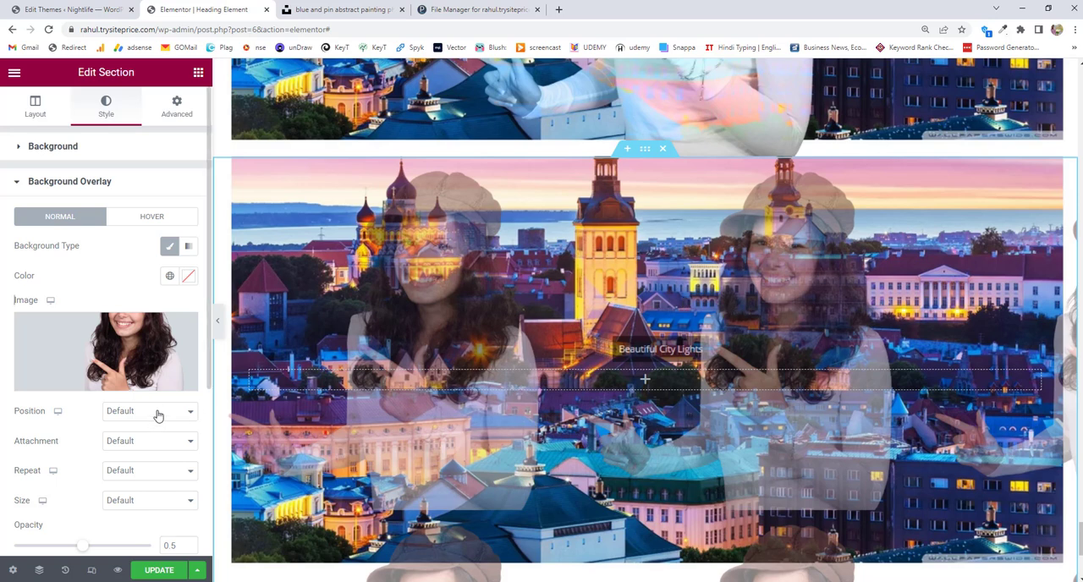
Set the girl overlay to Center Center position, No-repeat and Auto size
left_click(150, 412)
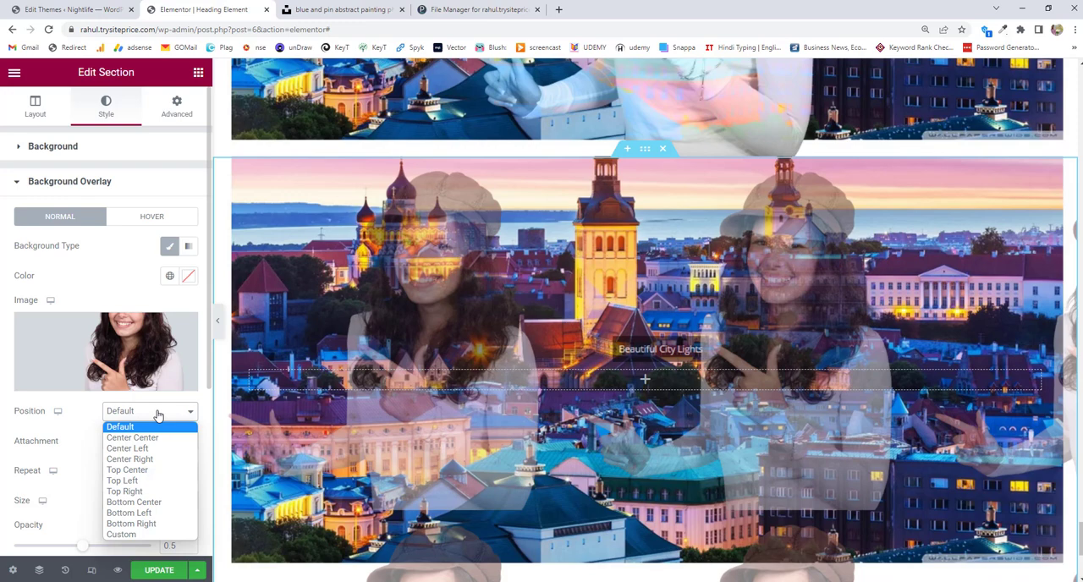
left_click(132, 438)
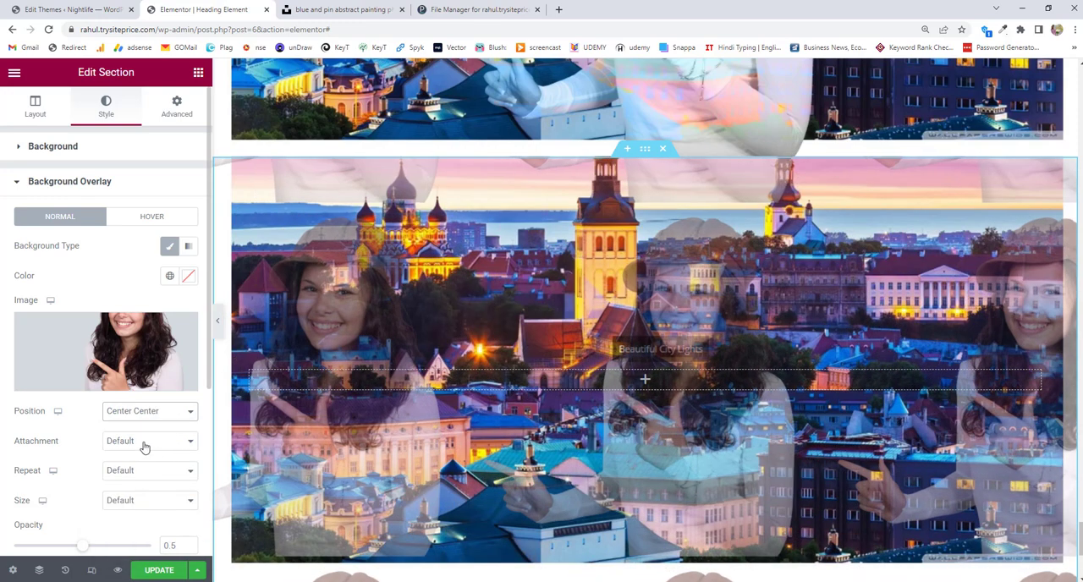
left_click(149, 400)
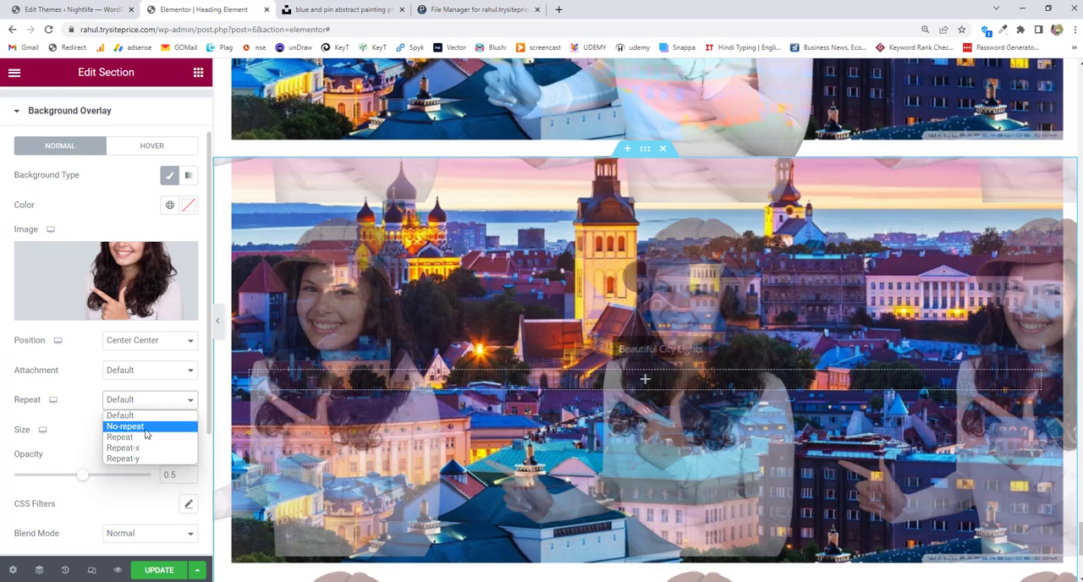
left_click(125, 426)
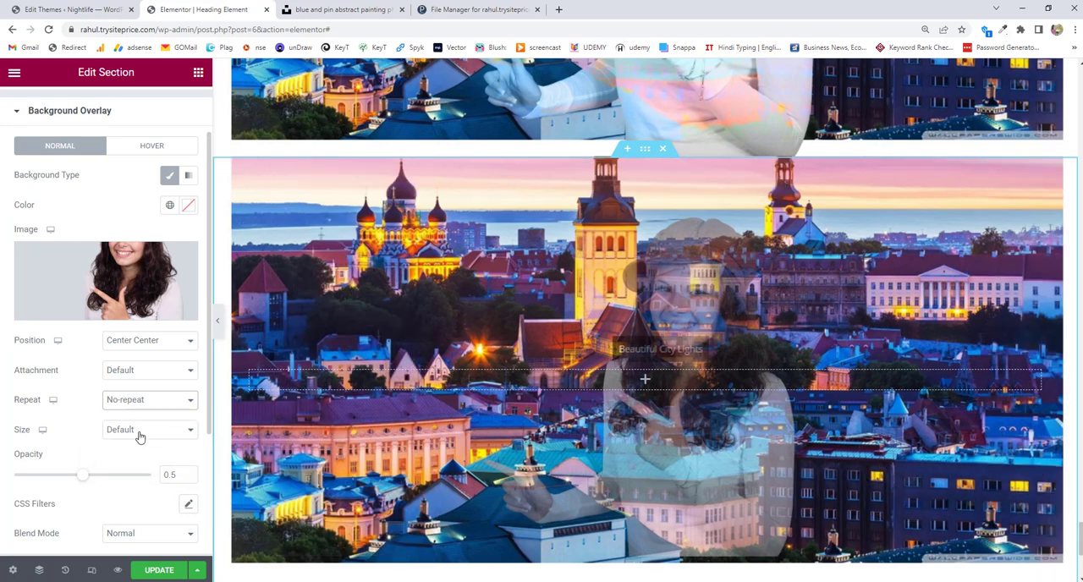
left_click(150, 429)
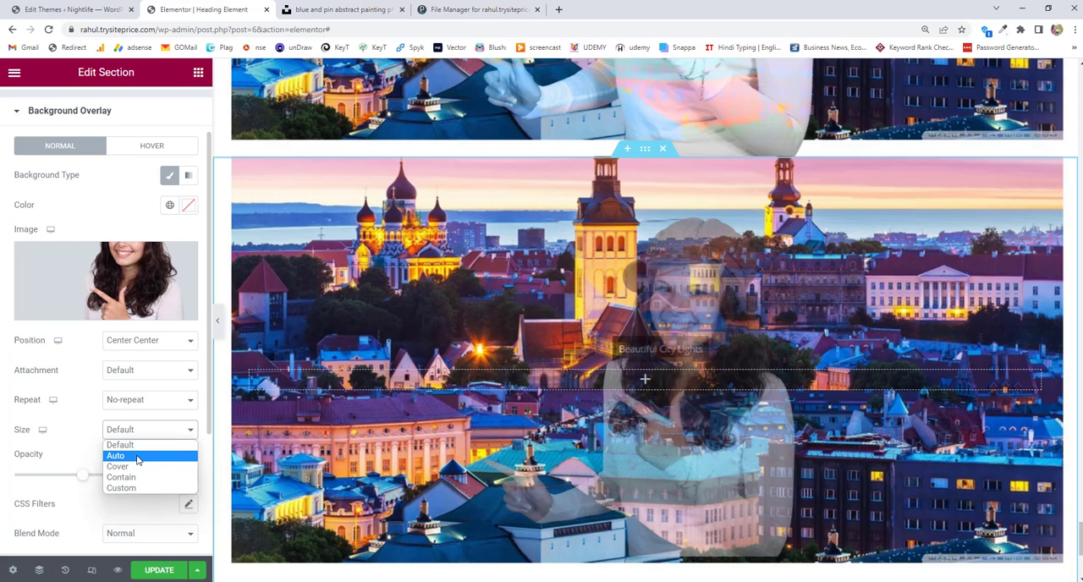
left_click(115, 456)
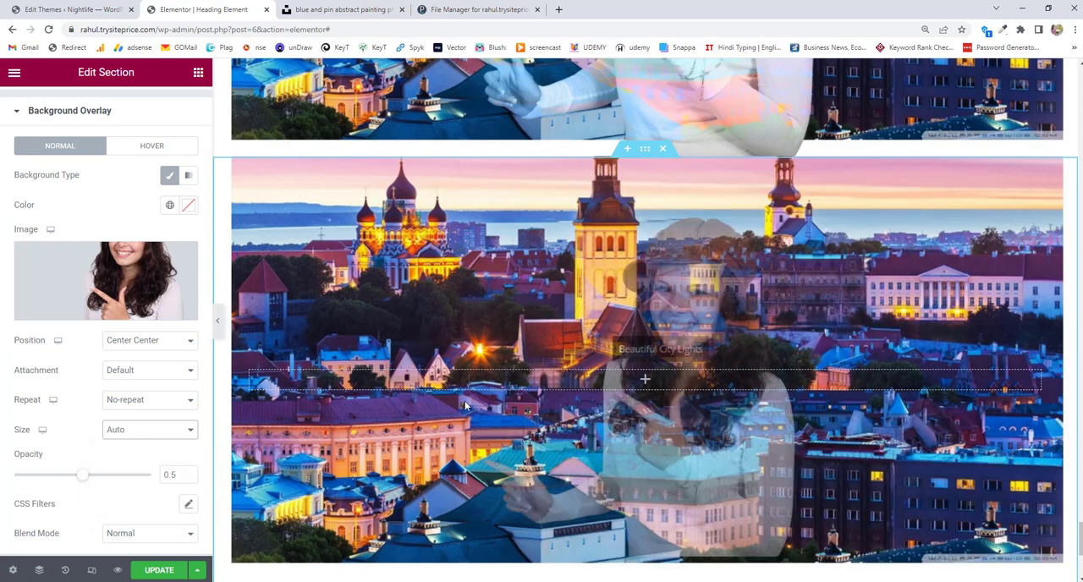
left_click(150, 430)
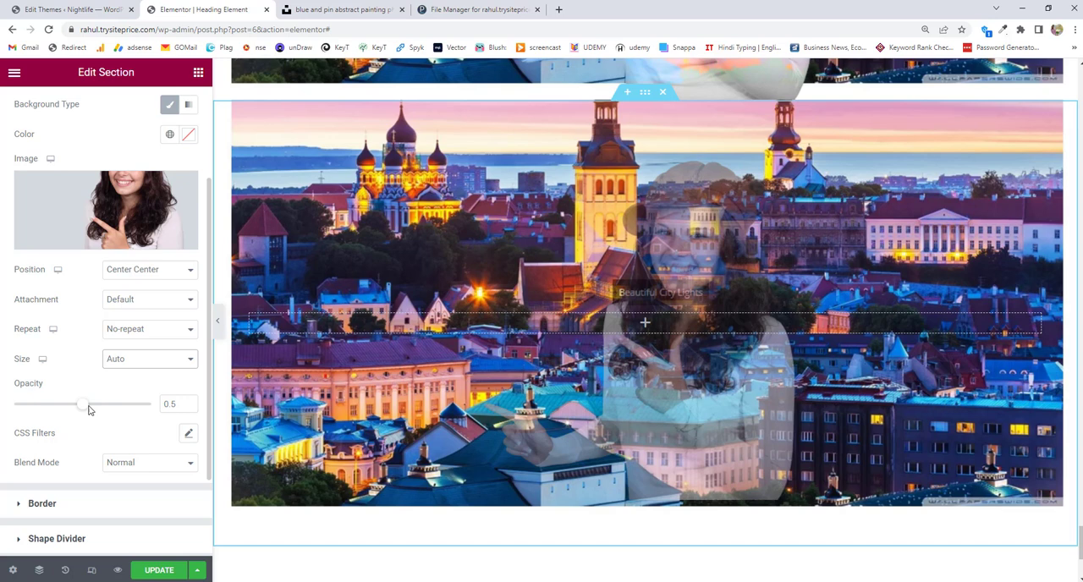
mouse_move(83, 412)
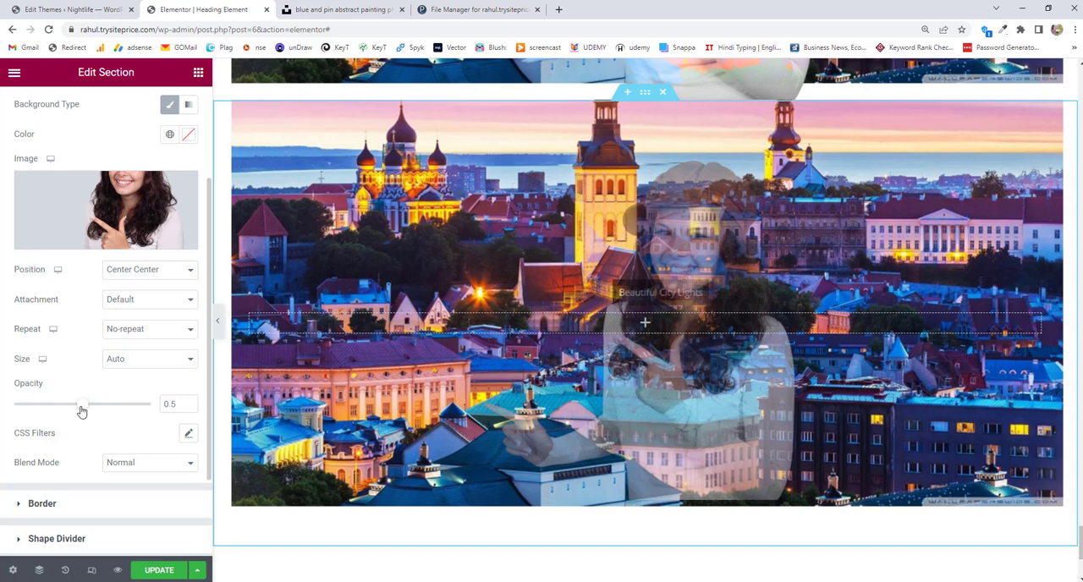
mouse_move(715, 277)
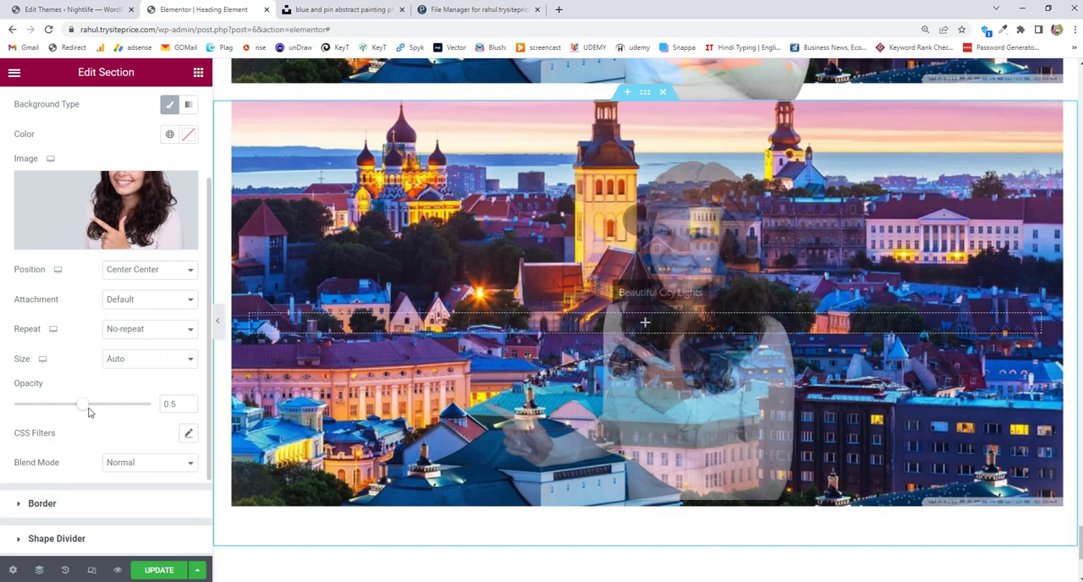
Try several overlay opacity levels with the slider, ending at full opacity
left_click_drag(82, 403, 17, 404)
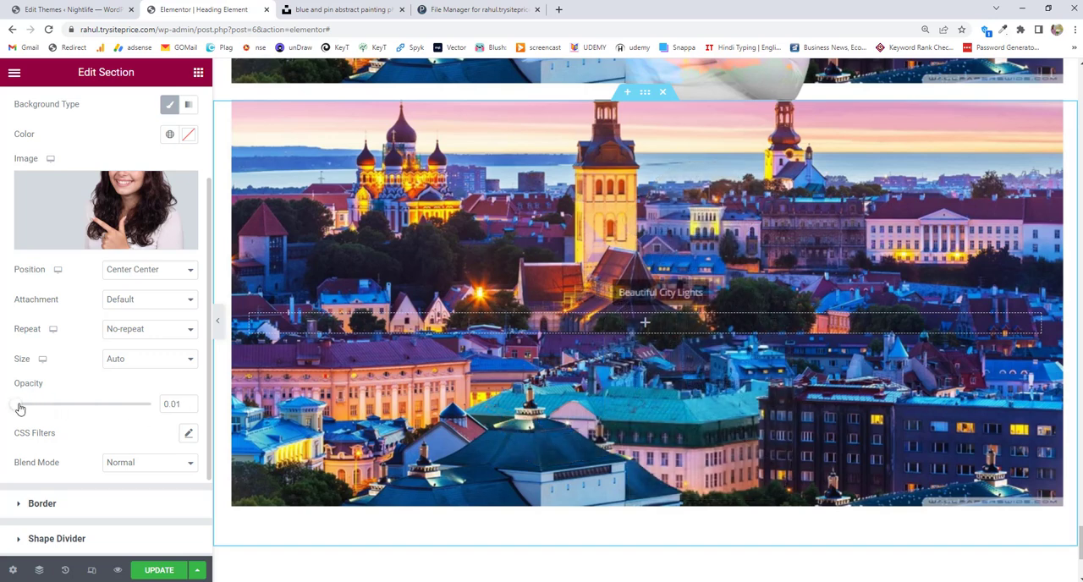
left_click_drag(20, 404, 83, 404)
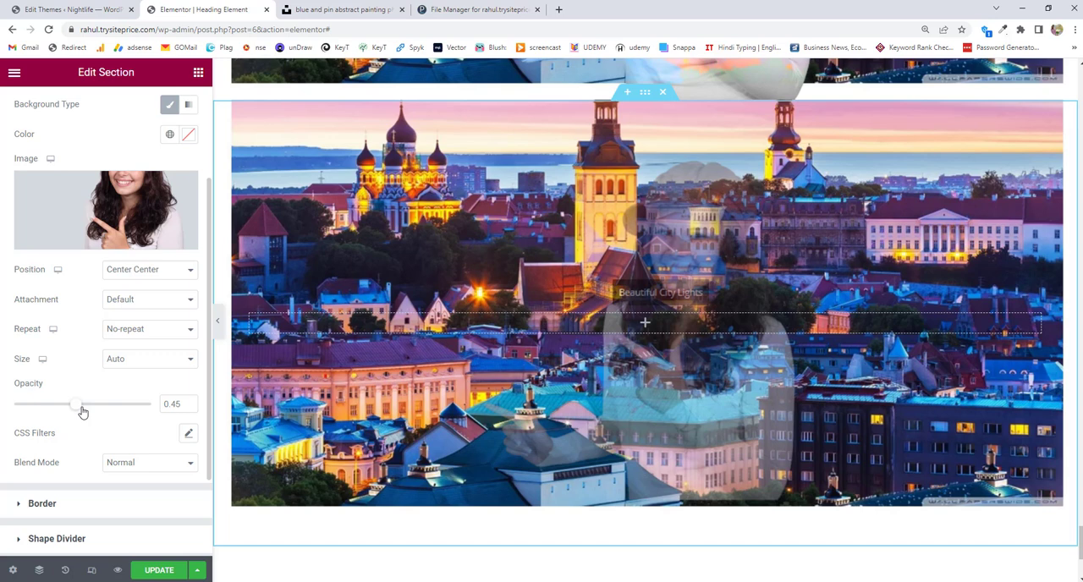
left_click_drag(83, 404, 110, 404)
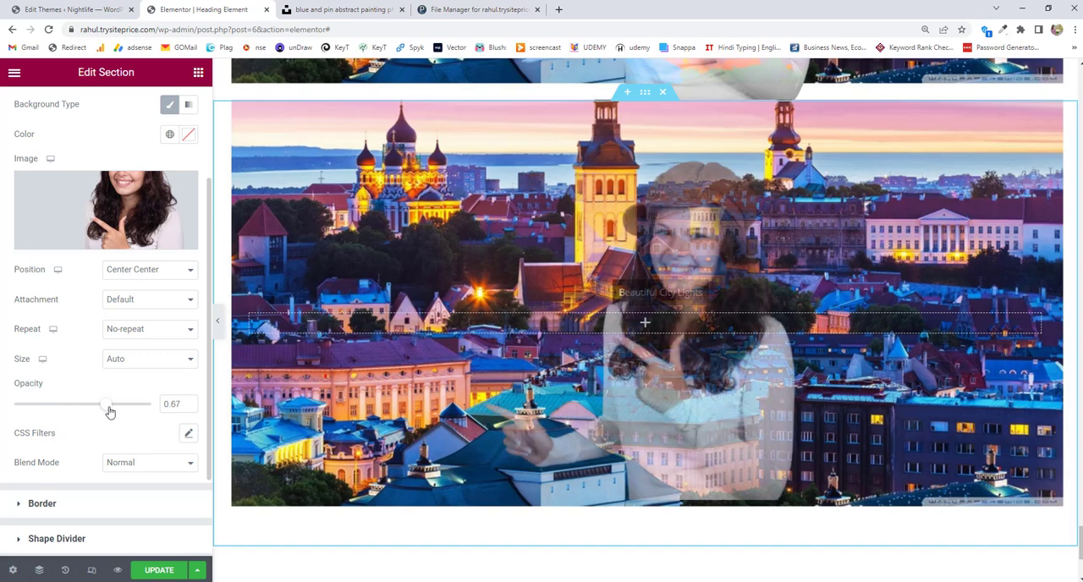
left_click_drag(108, 403, 87, 403)
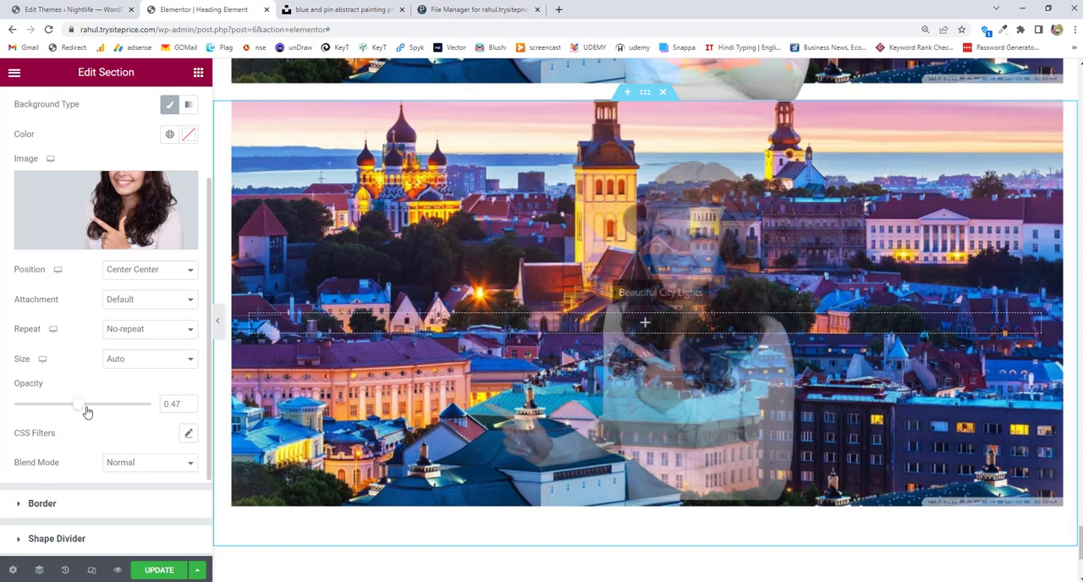
left_click_drag(80, 404, 101, 403)
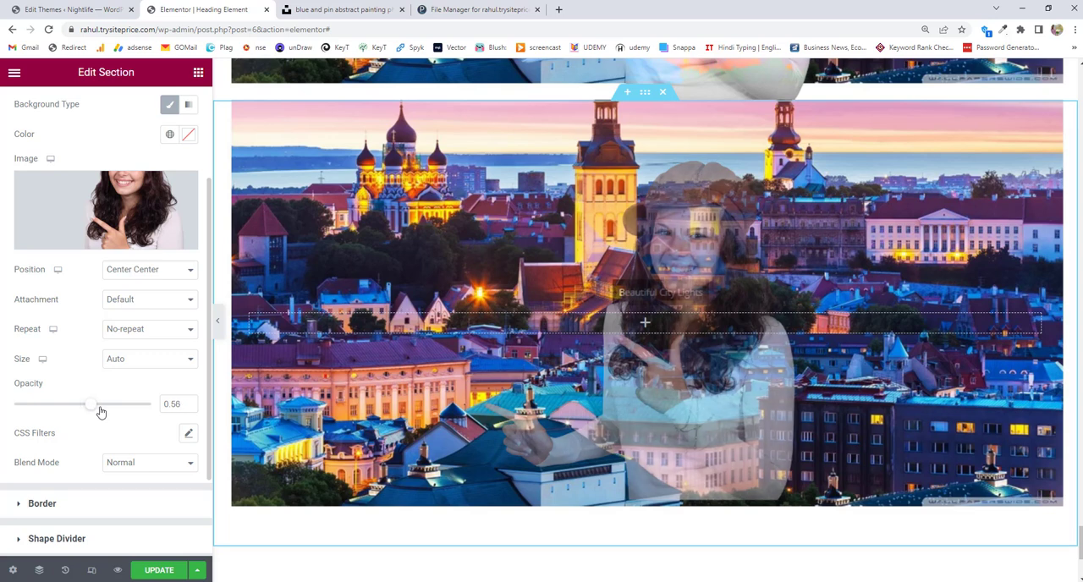
left_click_drag(92, 404, 150, 403)
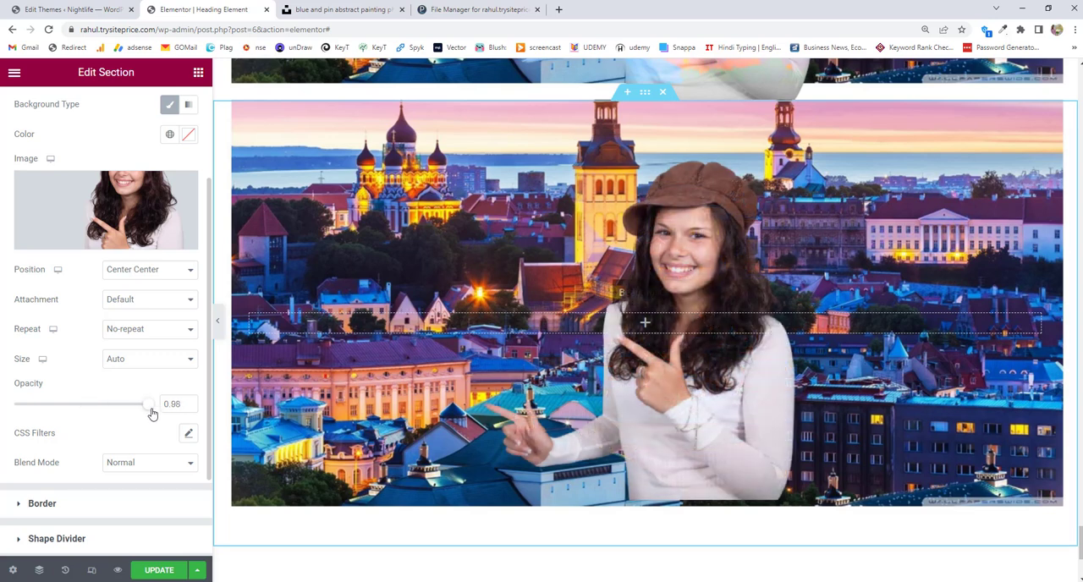
left_click_drag(148, 404, 154, 404)
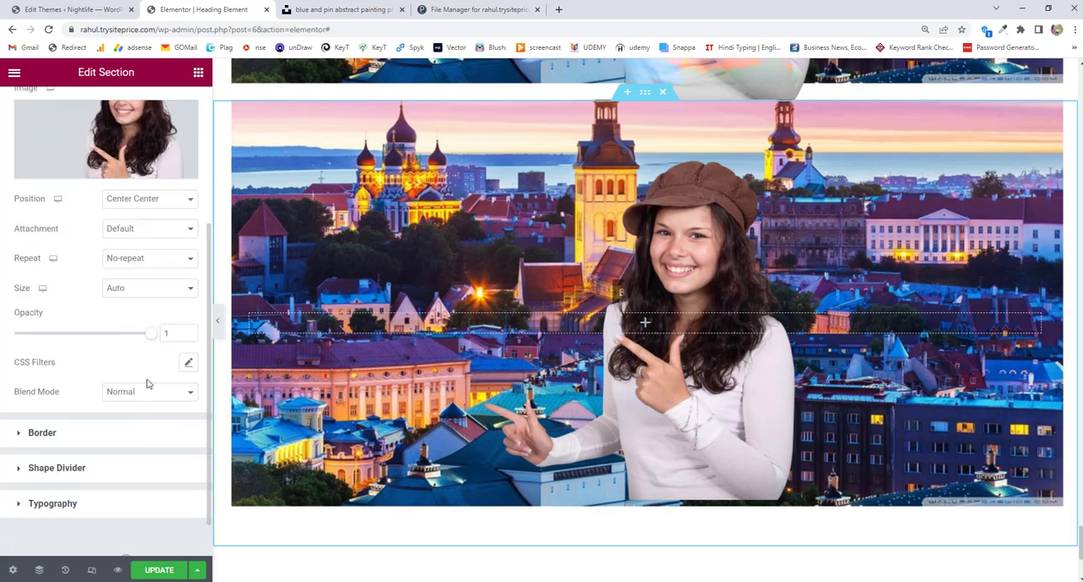
mouse_move(48, 398)
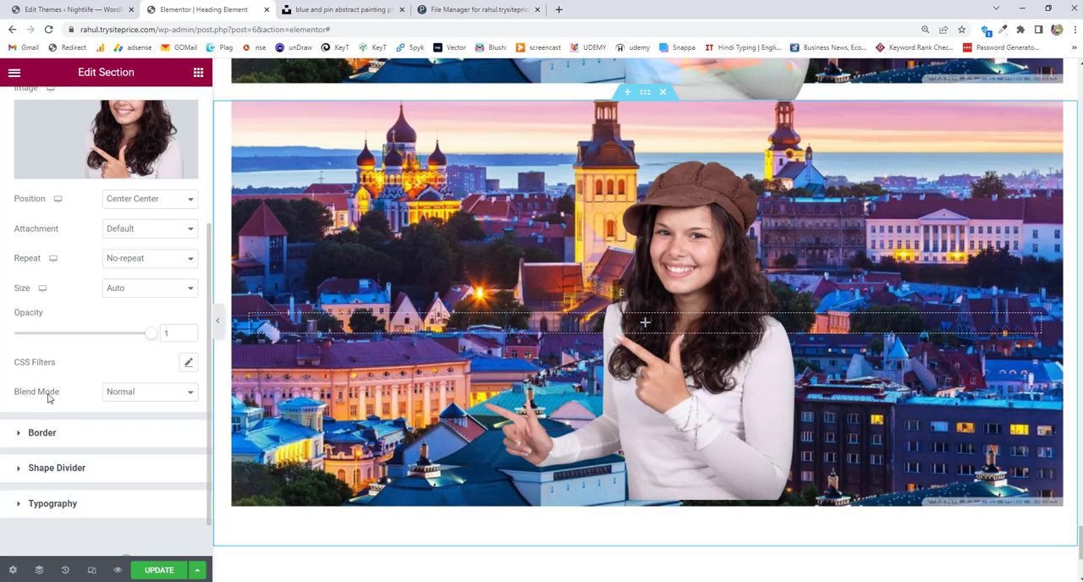
mouse_move(143, 398)
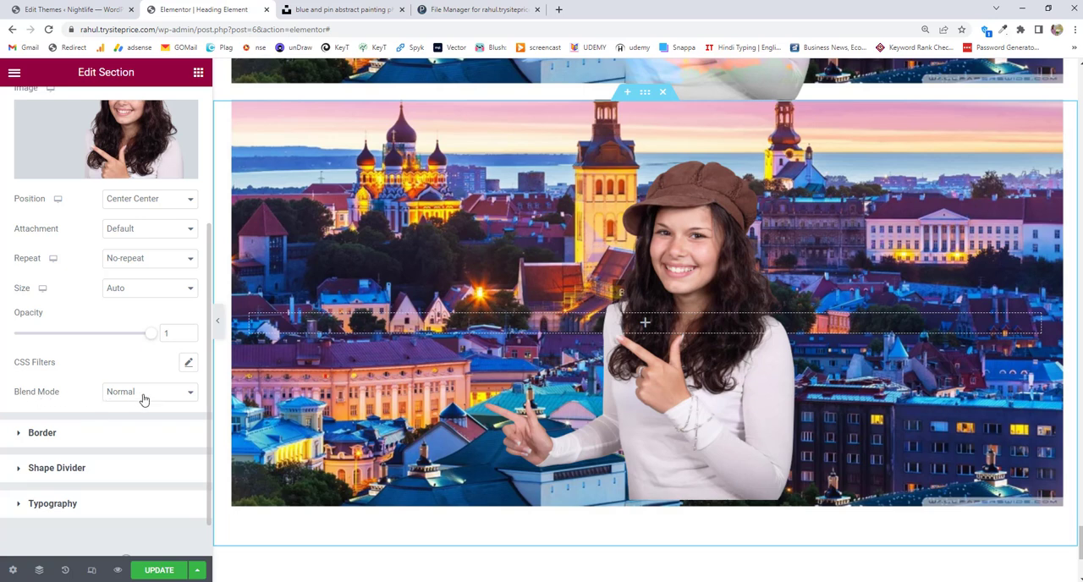
mouse_move(109, 342)
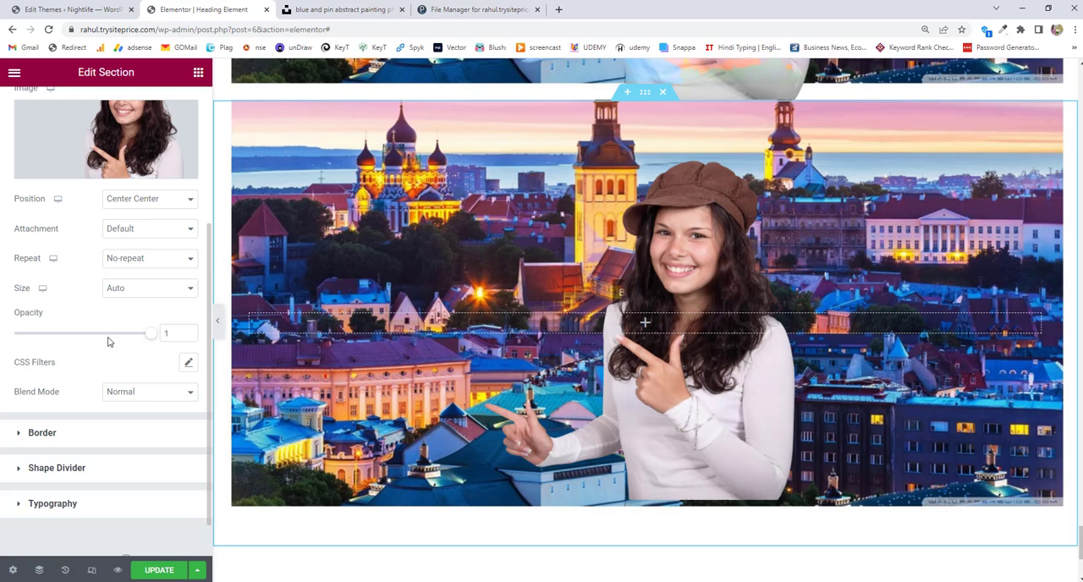
mouse_move(129, 396)
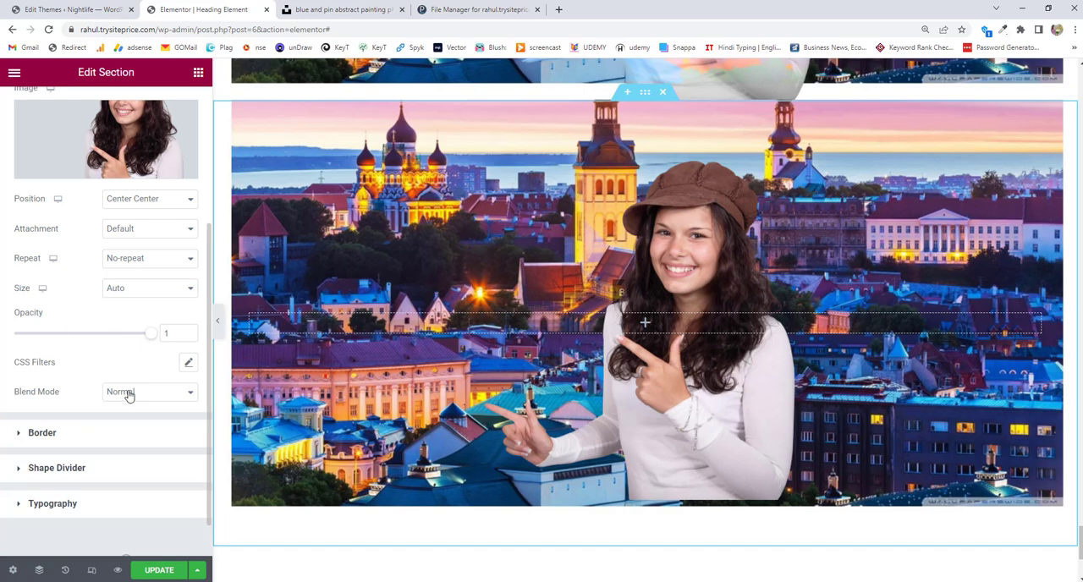
mouse_move(759, 252)
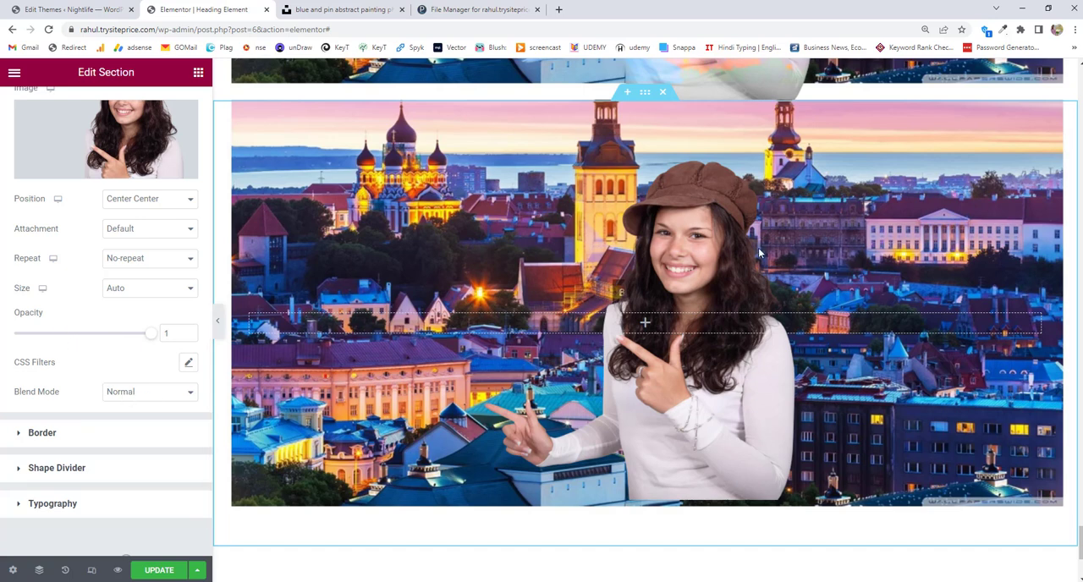
mouse_move(161, 400)
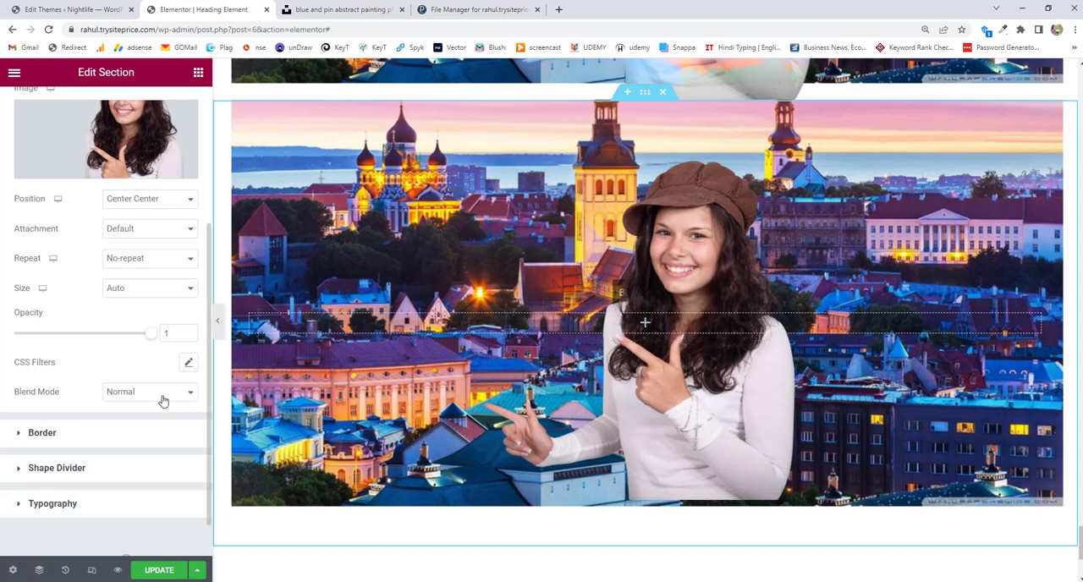
Open the overlay's Blend Mode dropdown
left_click(150, 392)
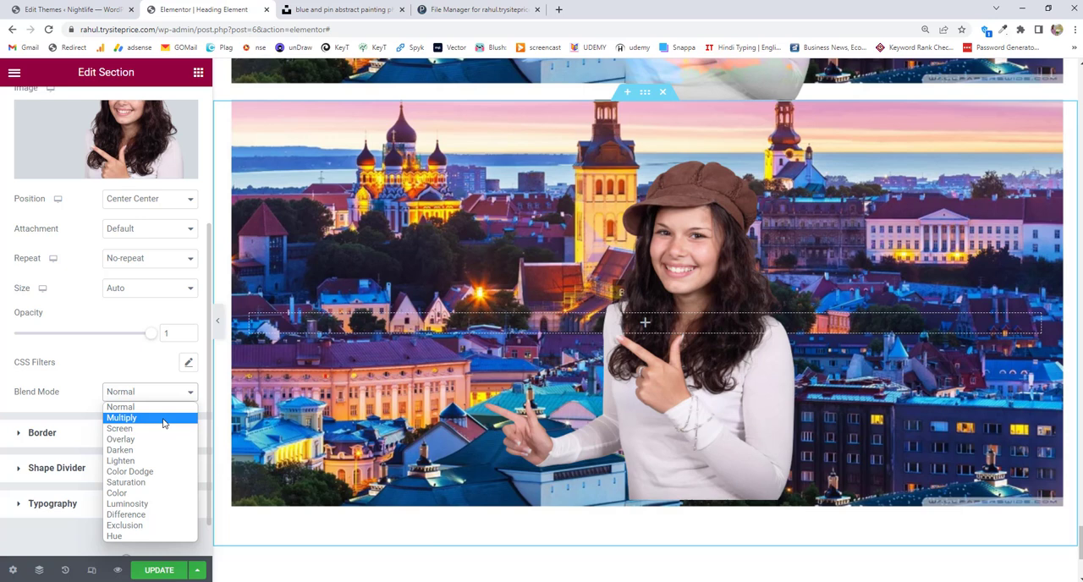
Preview the Multiply, Screen, Overlay, Darken and Lighten blend modes on the girl overlay
left_click(121, 418)
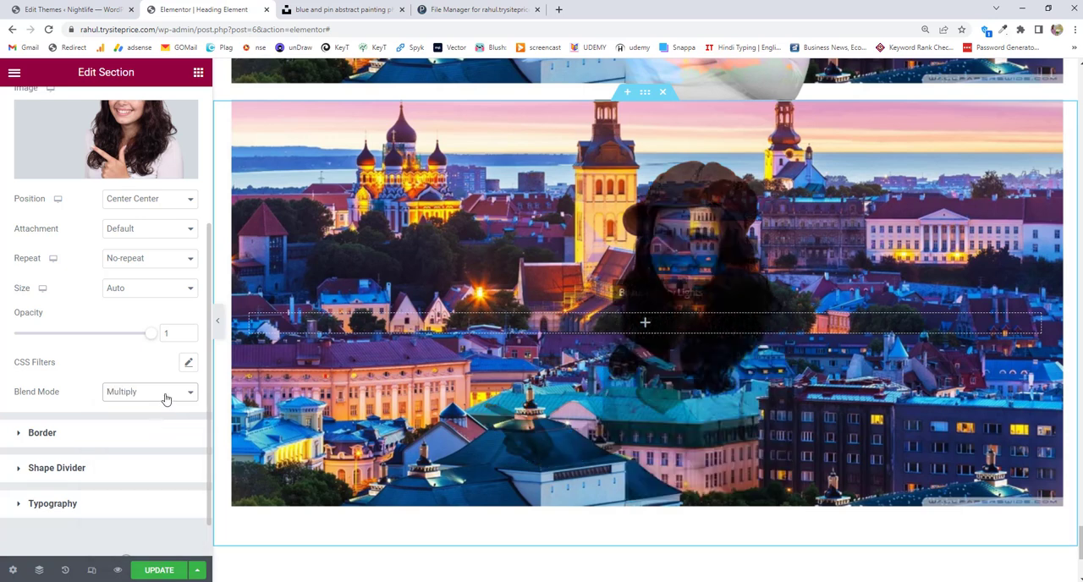
left_click(149, 392)
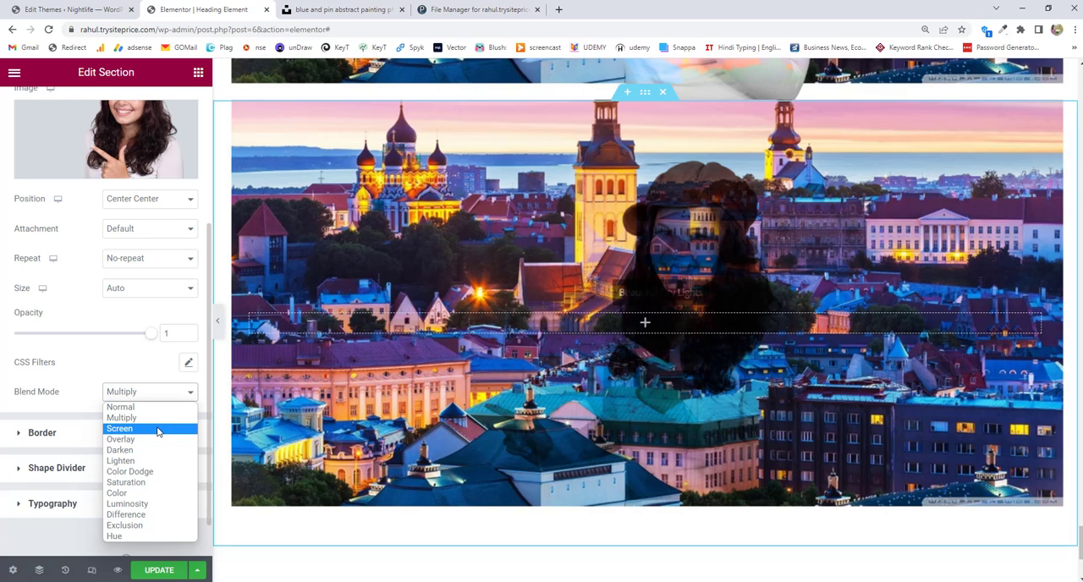
left_click(120, 429)
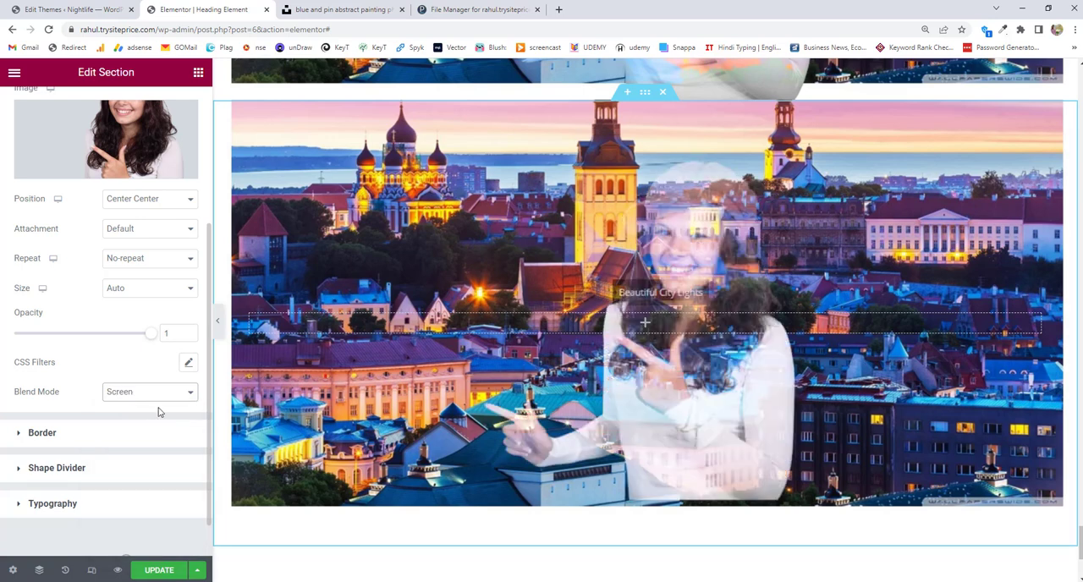
left_click(149, 392)
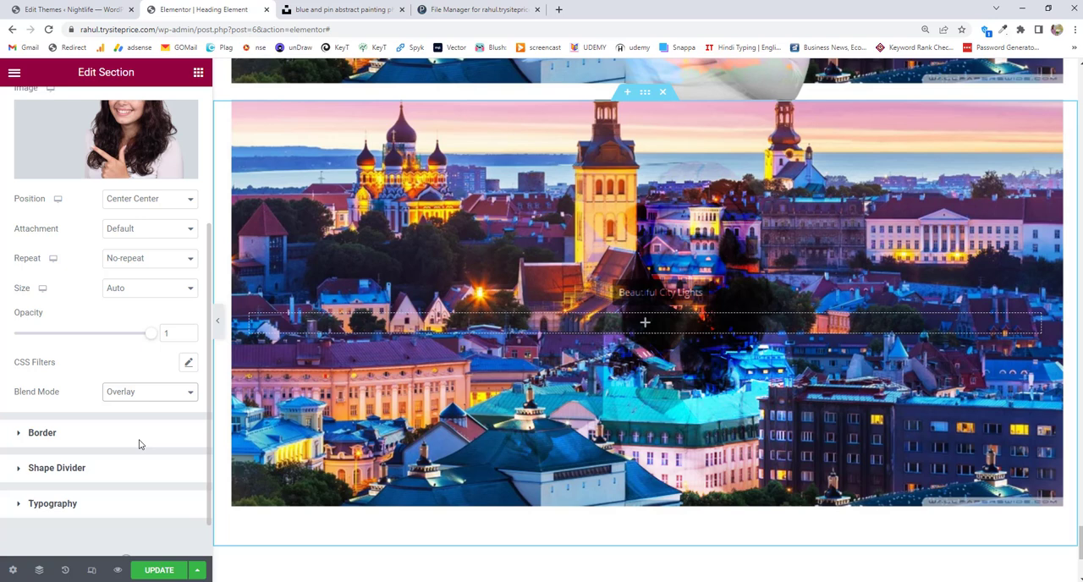
left_click(149, 392)
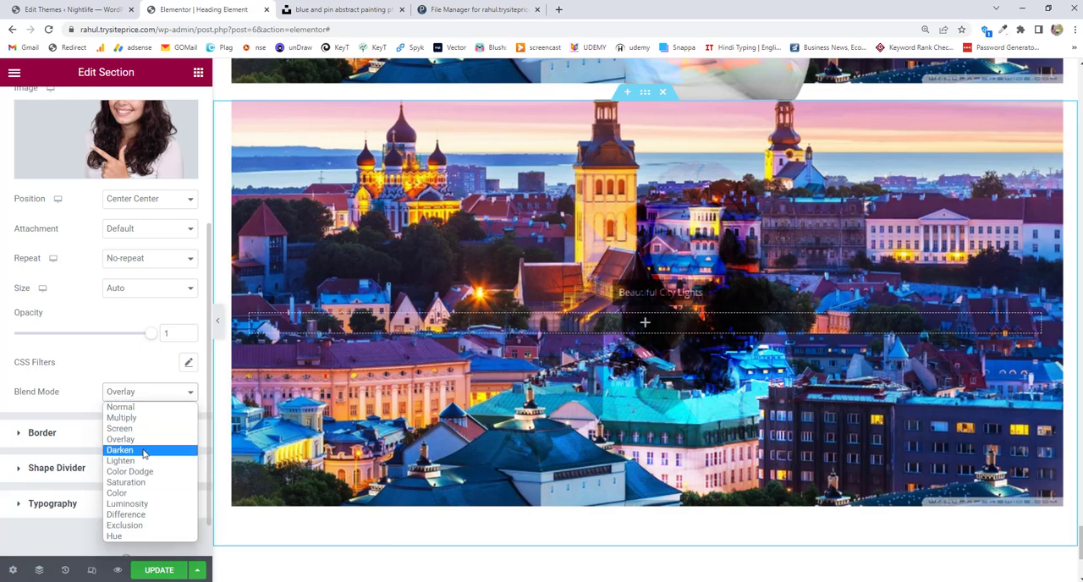
left_click(119, 450)
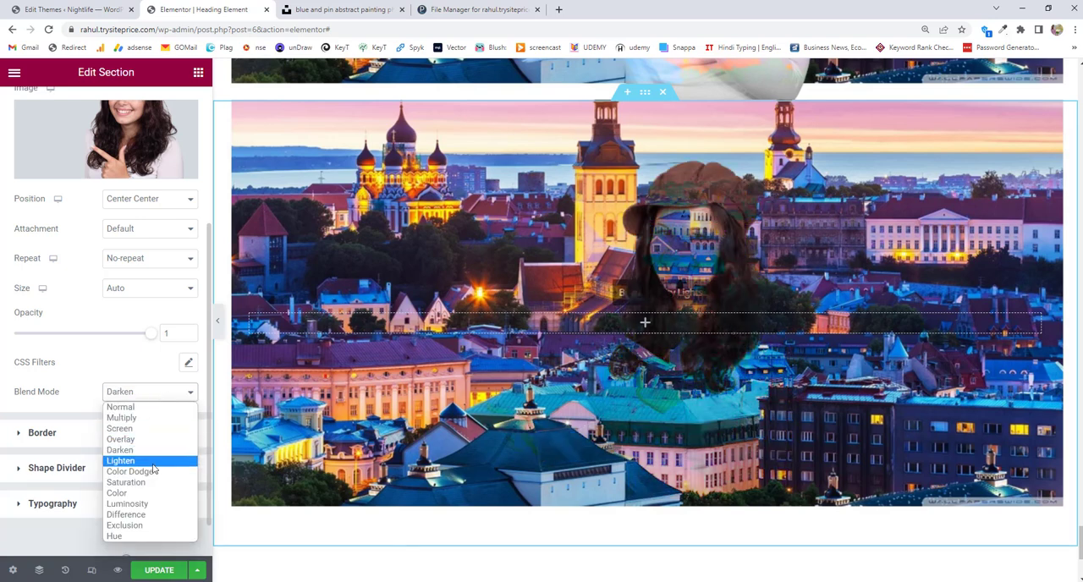
left_click(120, 460)
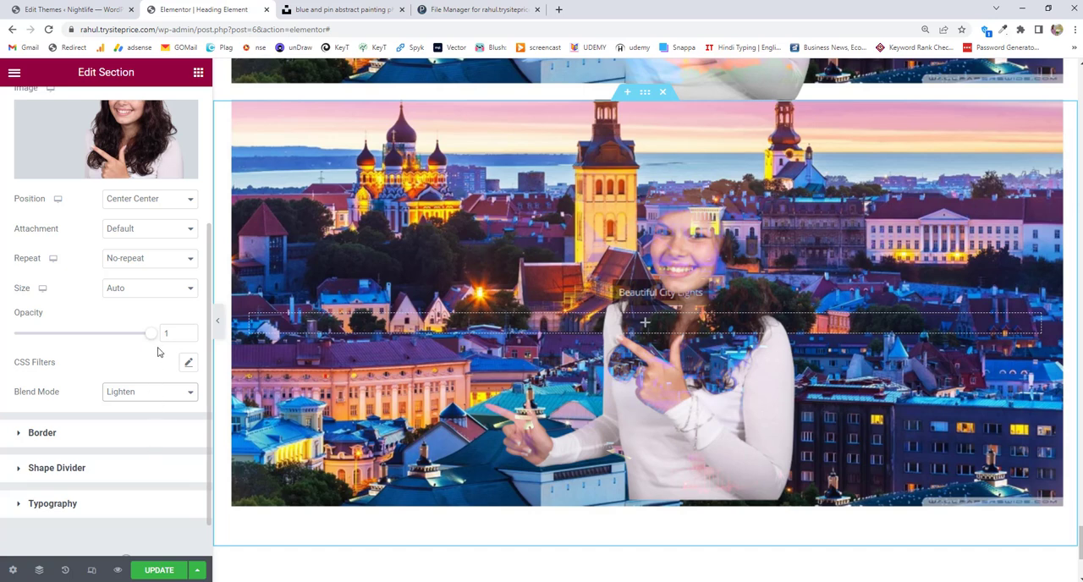
Adjust the overlay opacity, then apply the Color Dodge blend mode
left_click_drag(151, 333, 139, 332)
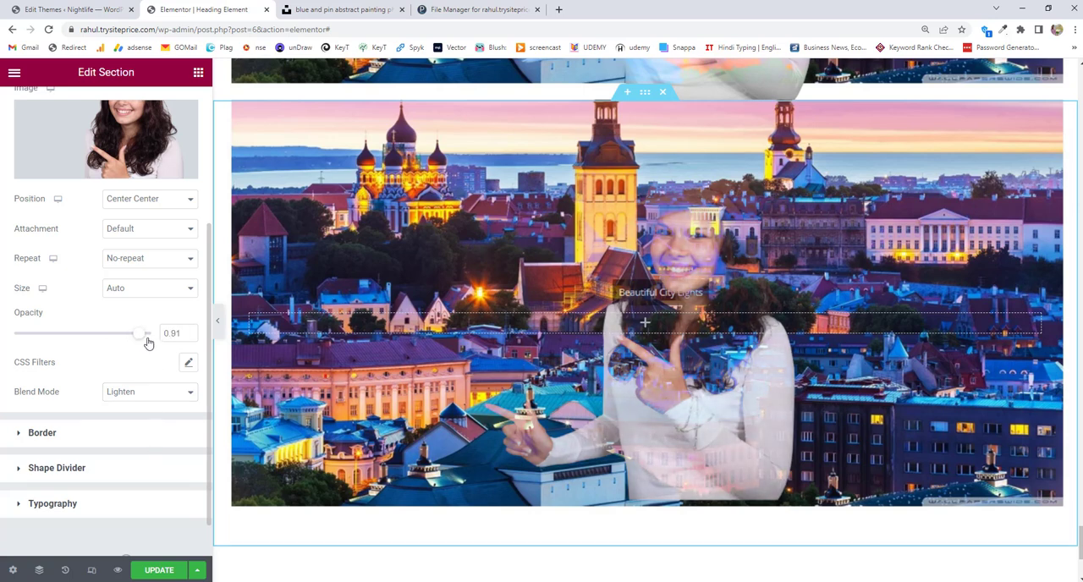
left_click_drag(139, 333, 150, 333)
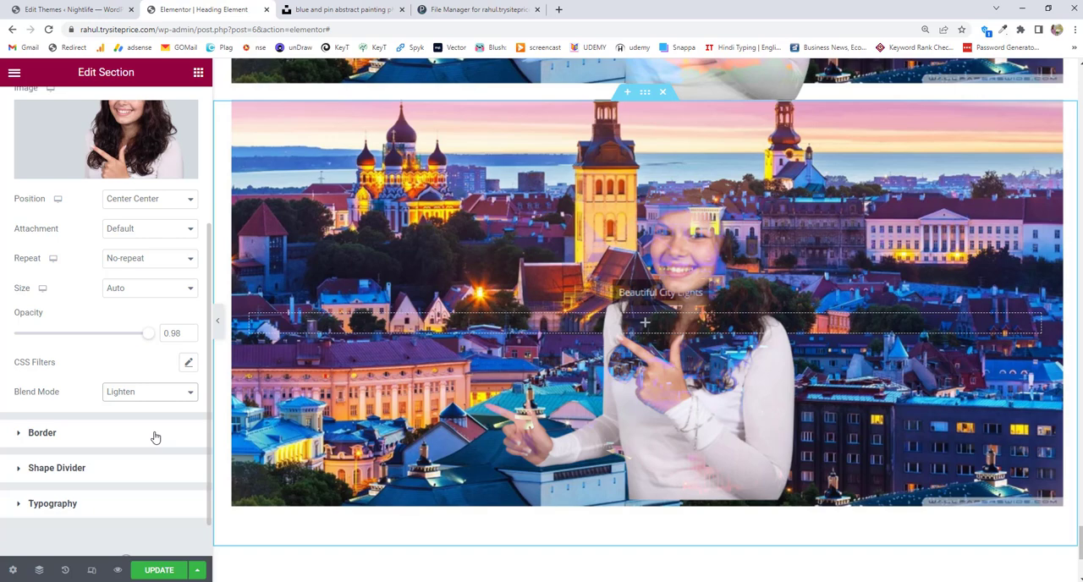
left_click_drag(148, 332, 110, 332)
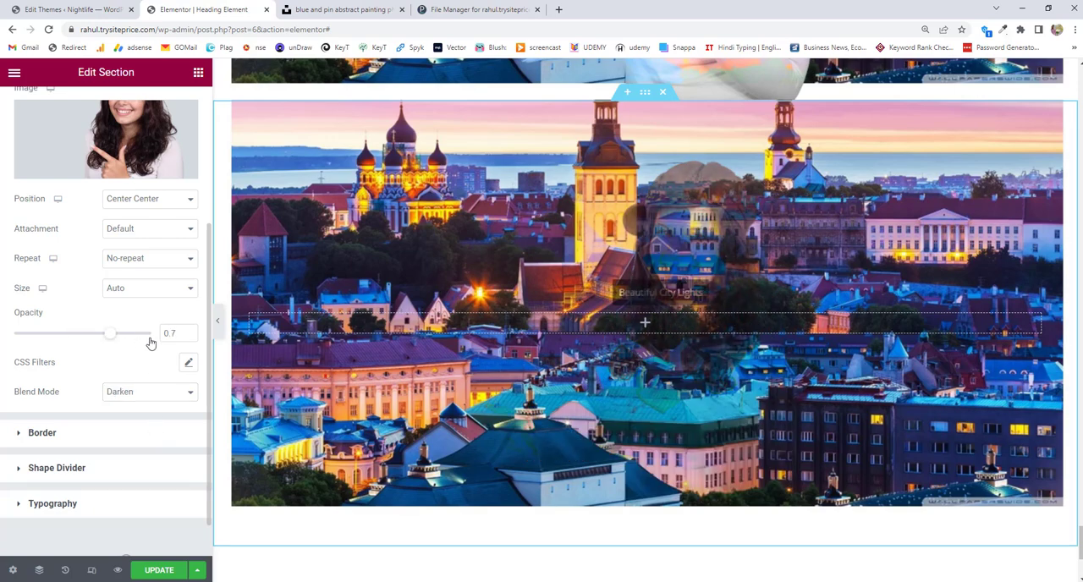
left_click(149, 392)
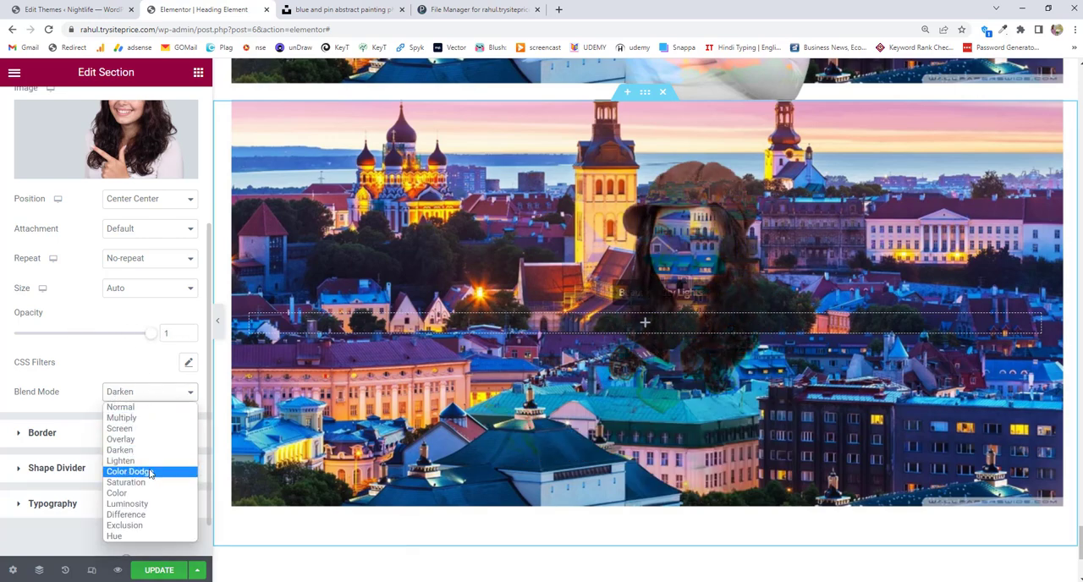
left_click(129, 471)
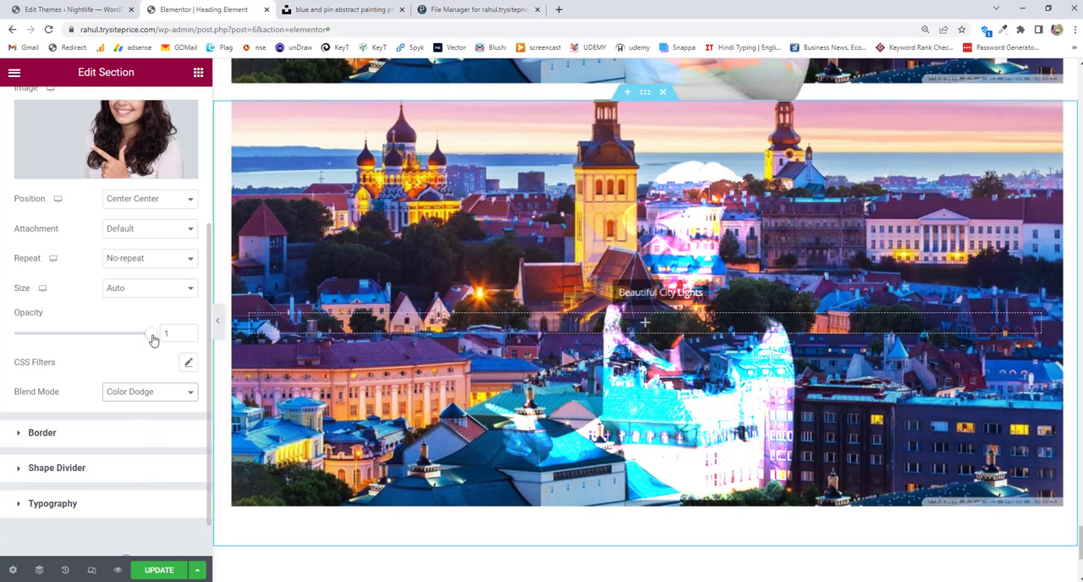
mouse_move(160, 342)
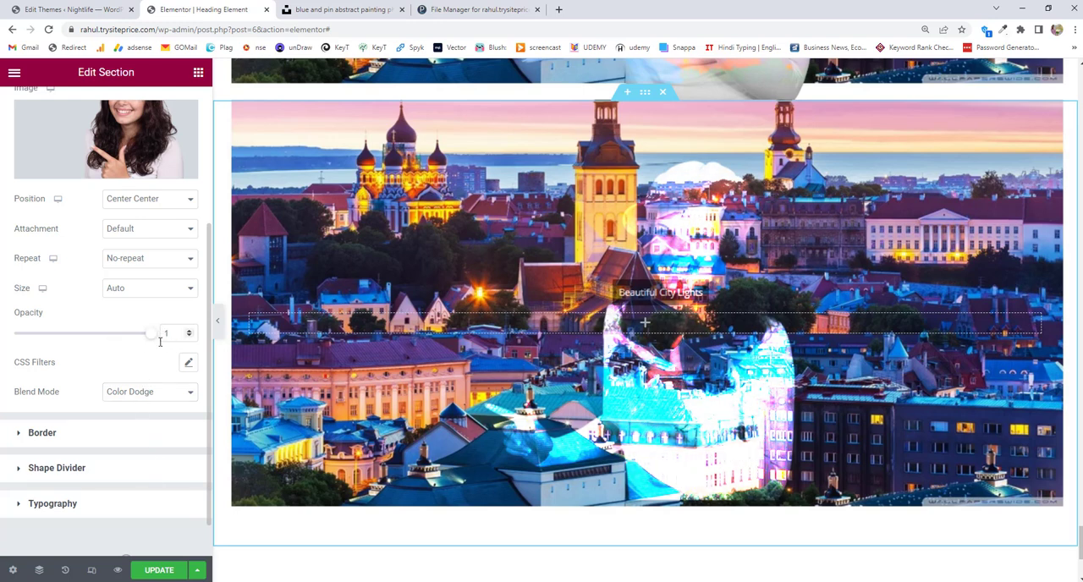
Try Saturation and Color blend modes on the girl overlay, then settle on Luminosity
left_click(149, 392)
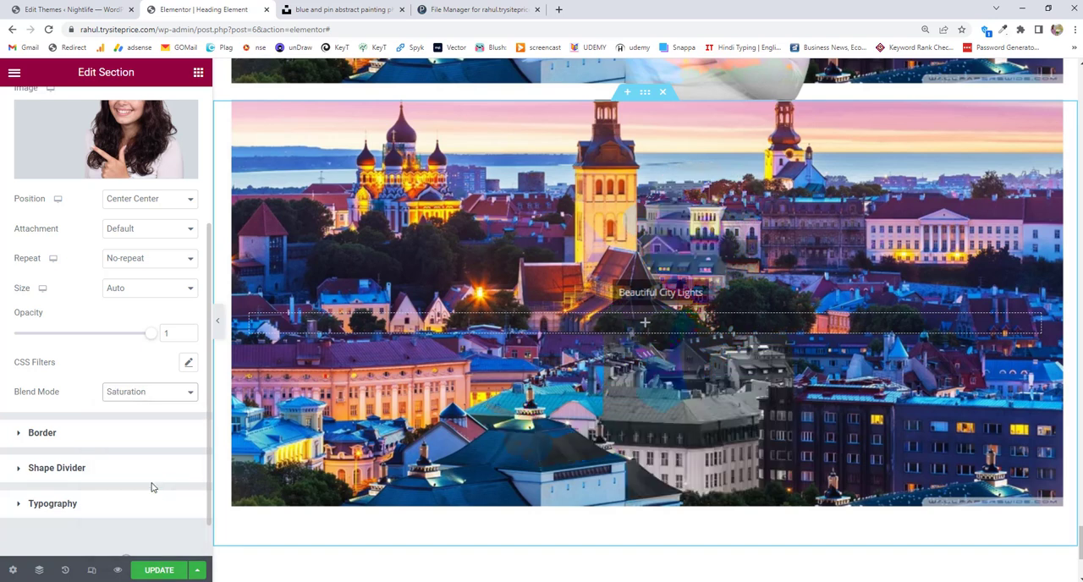
left_click(149, 392)
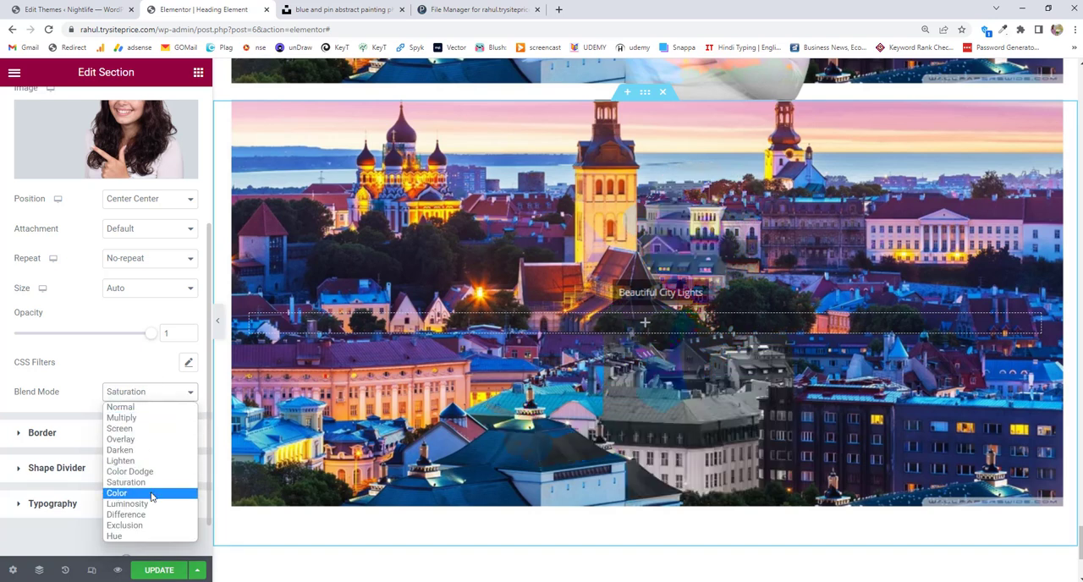
left_click(117, 493)
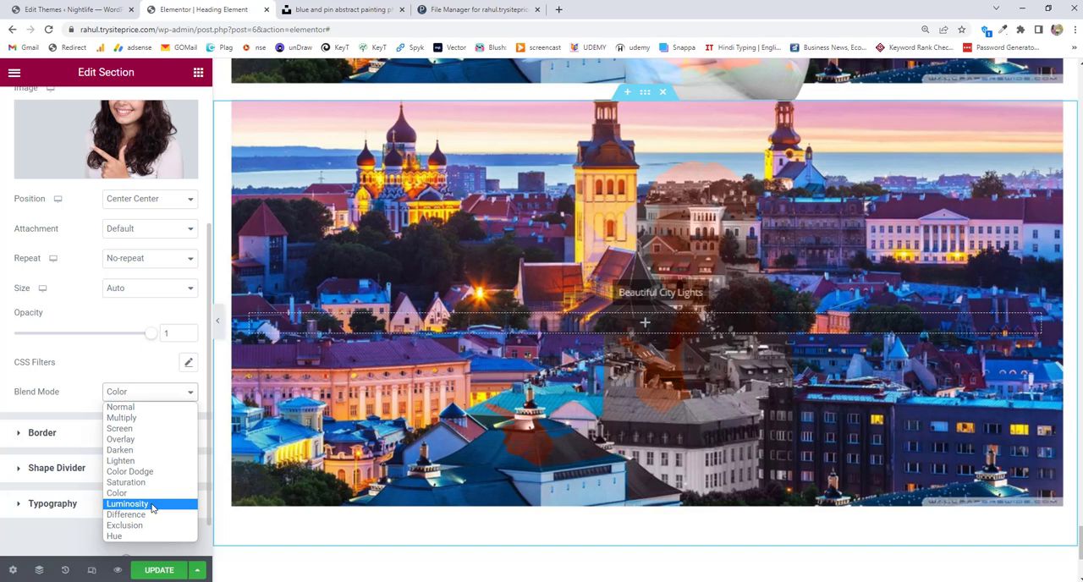
left_click(128, 503)
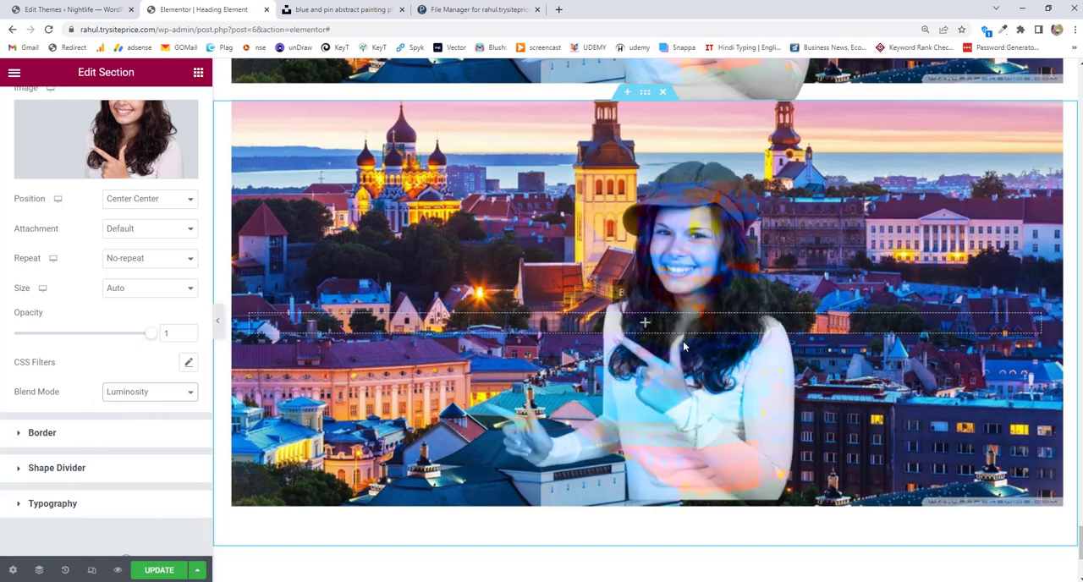
mouse_move(147, 408)
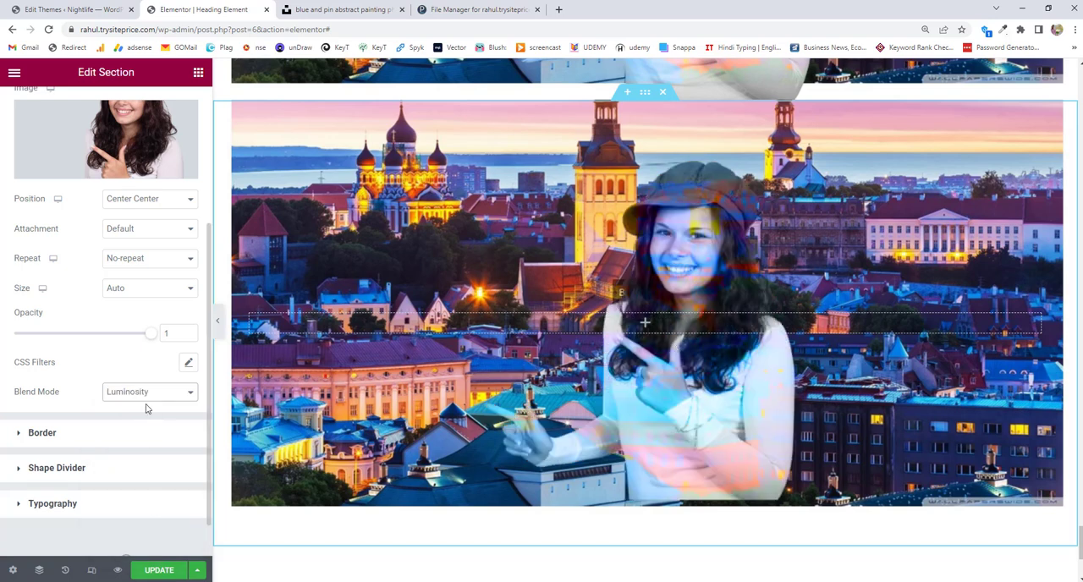
mouse_move(93, 393)
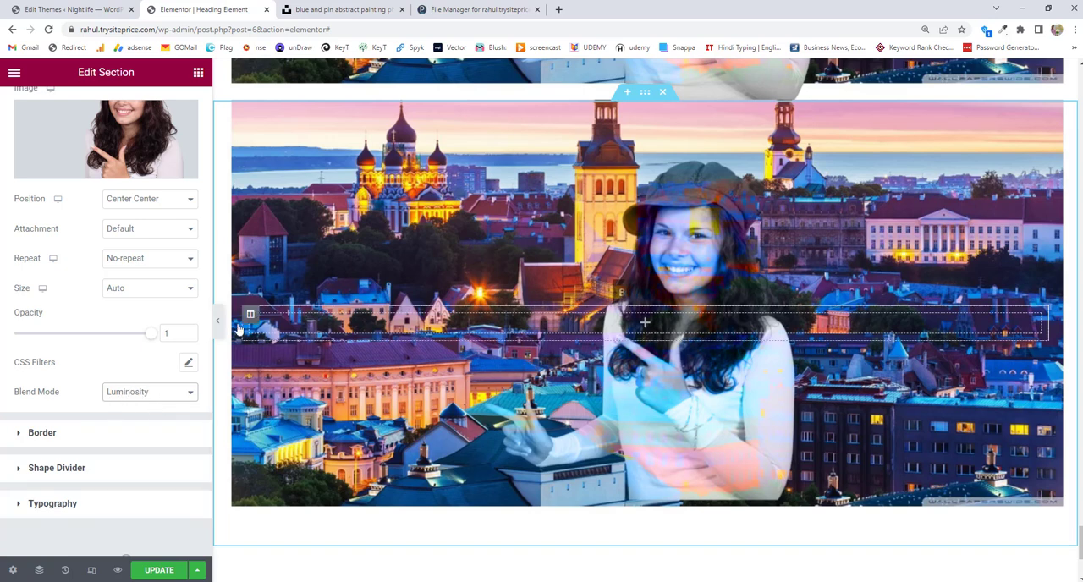
Adjust the Background Overlay opacity slider, settling at 0.75
left_click_drag(150, 333, 114, 333)
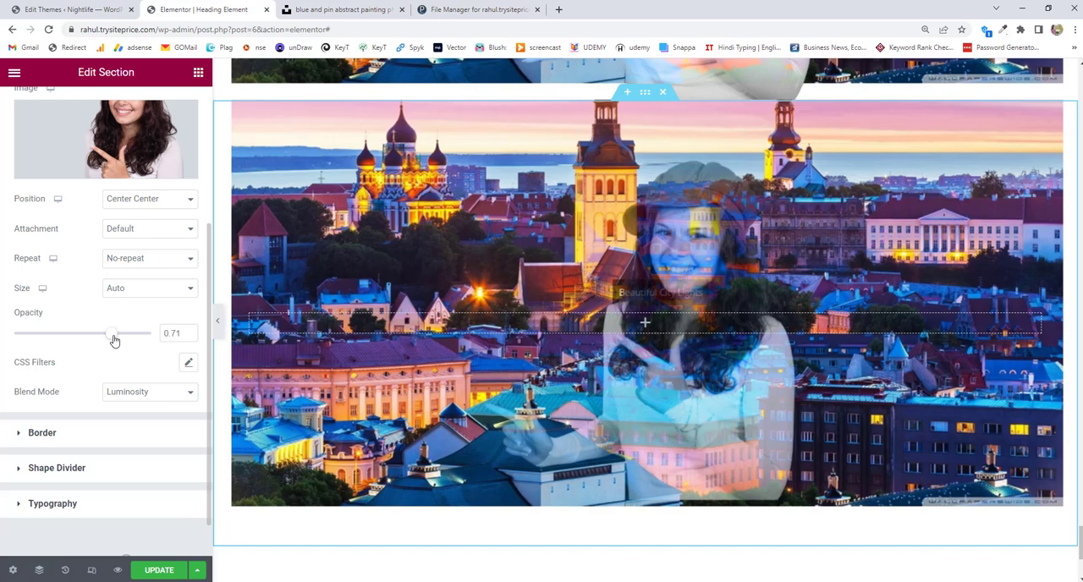
left_click_drag(114, 333, 135, 333)
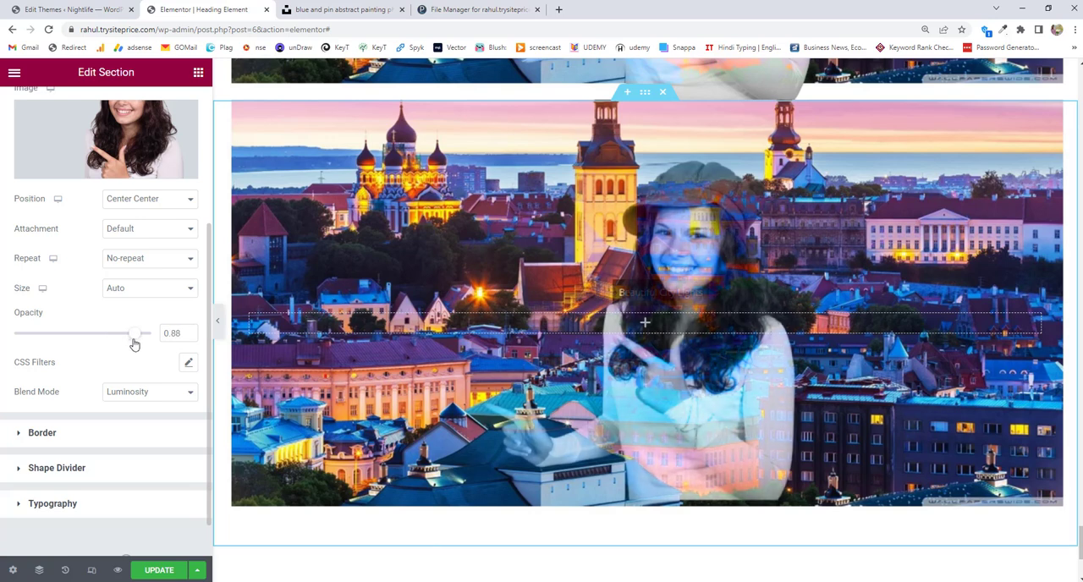
left_click_drag(135, 332, 116, 332)
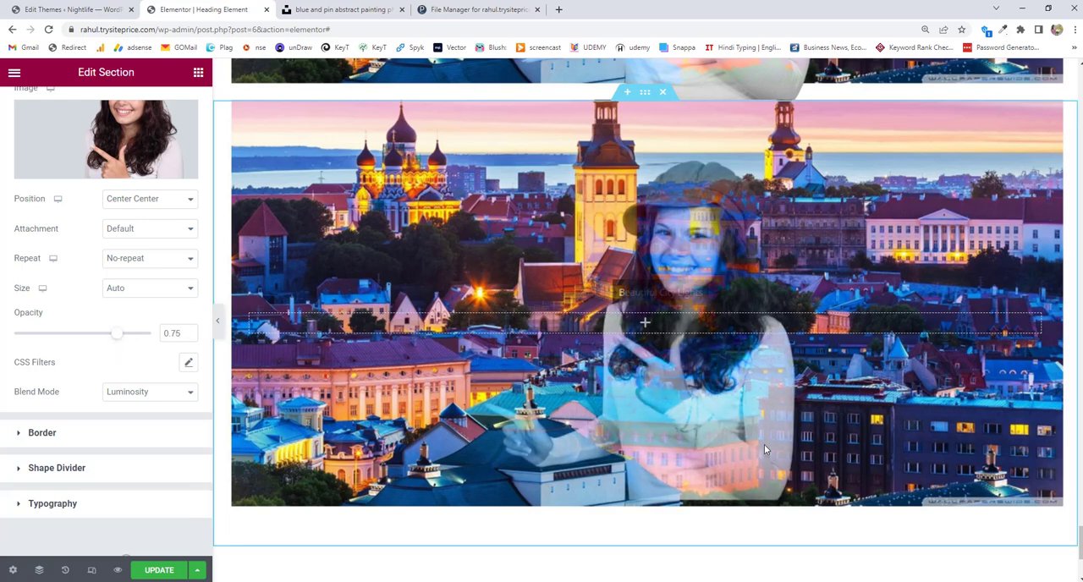
mouse_move(708, 301)
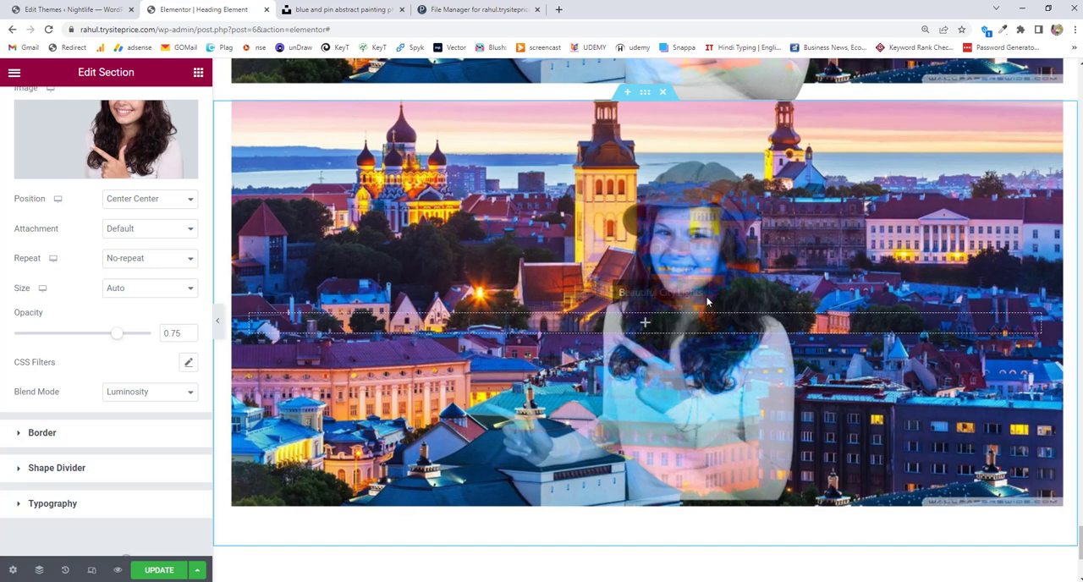
mouse_move(703, 273)
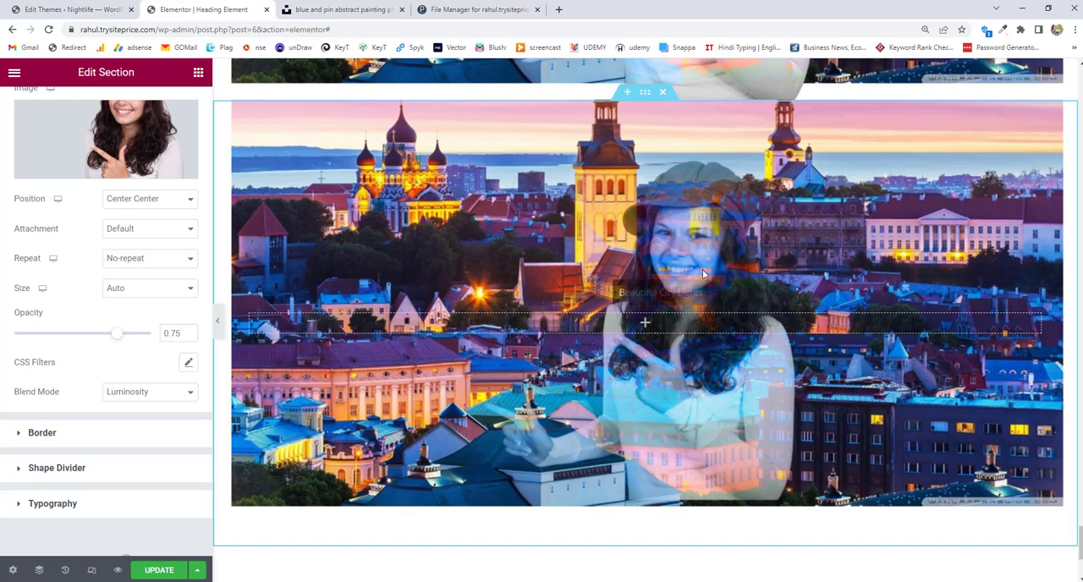